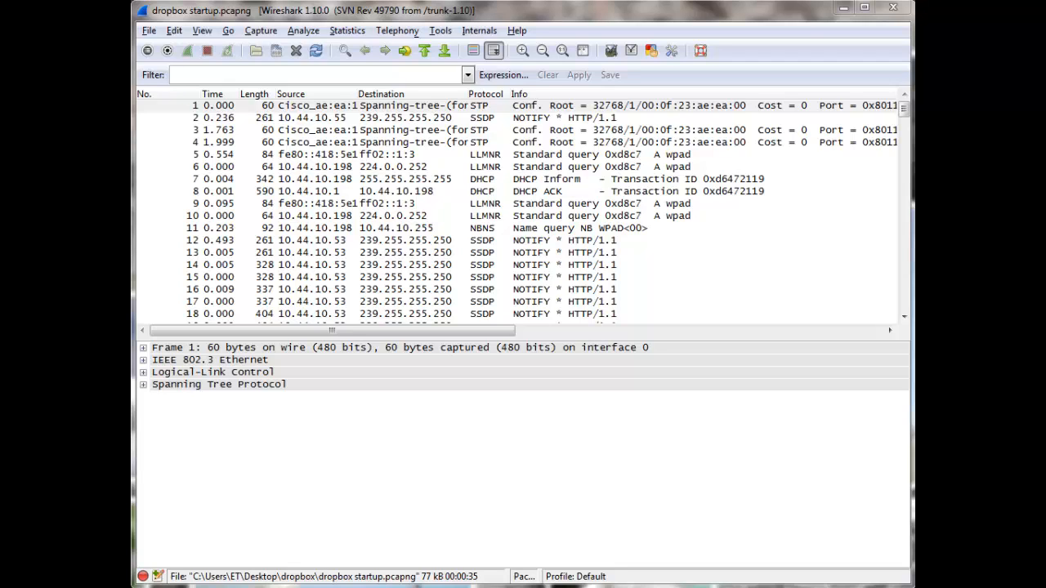
mouse_move(808, 582)
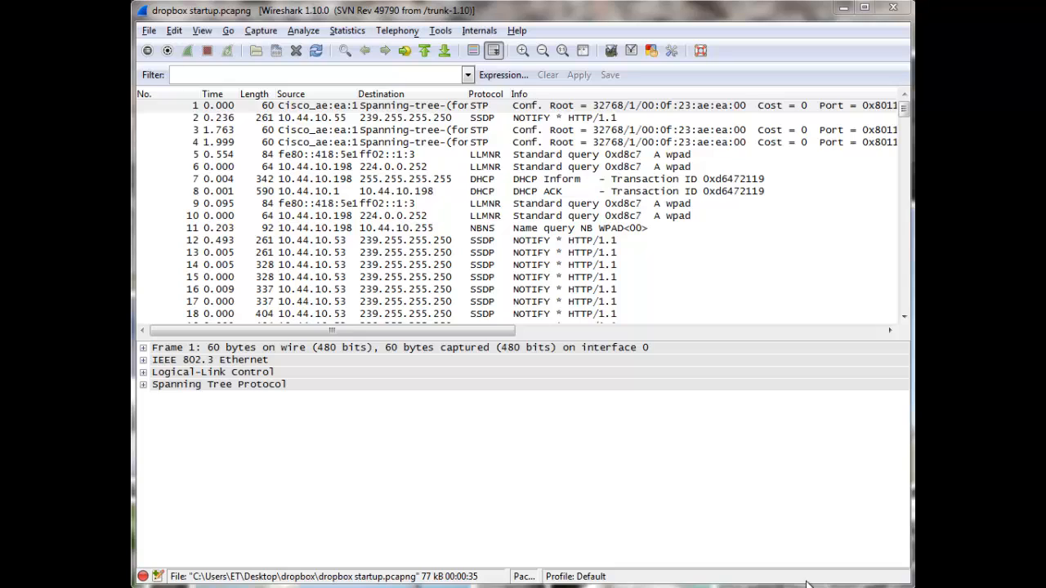
mouse_move(684, 543)
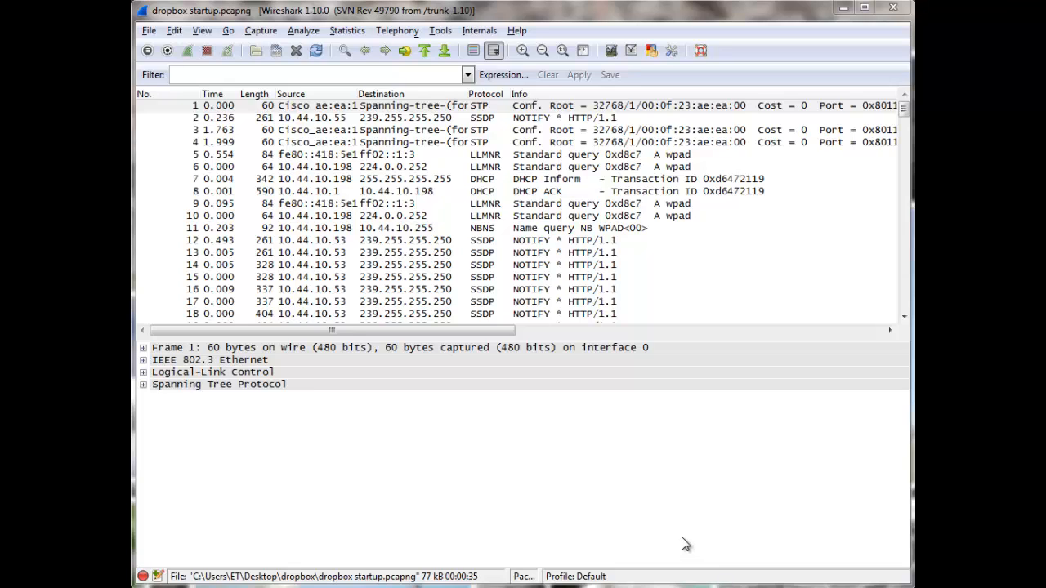
mouse_move(676, 465)
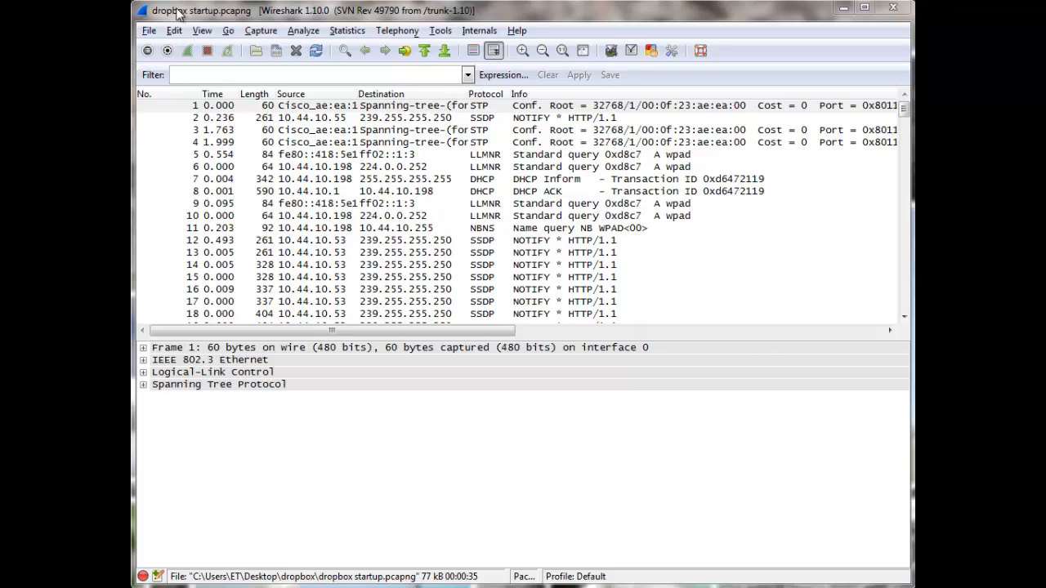
mouse_move(214, 13)
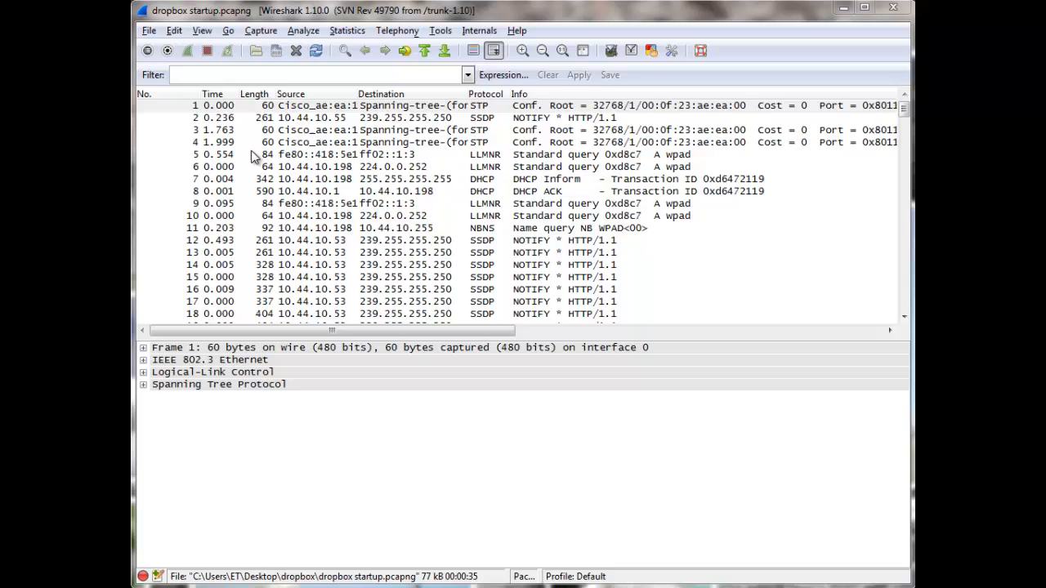
mouse_move(272, 166)
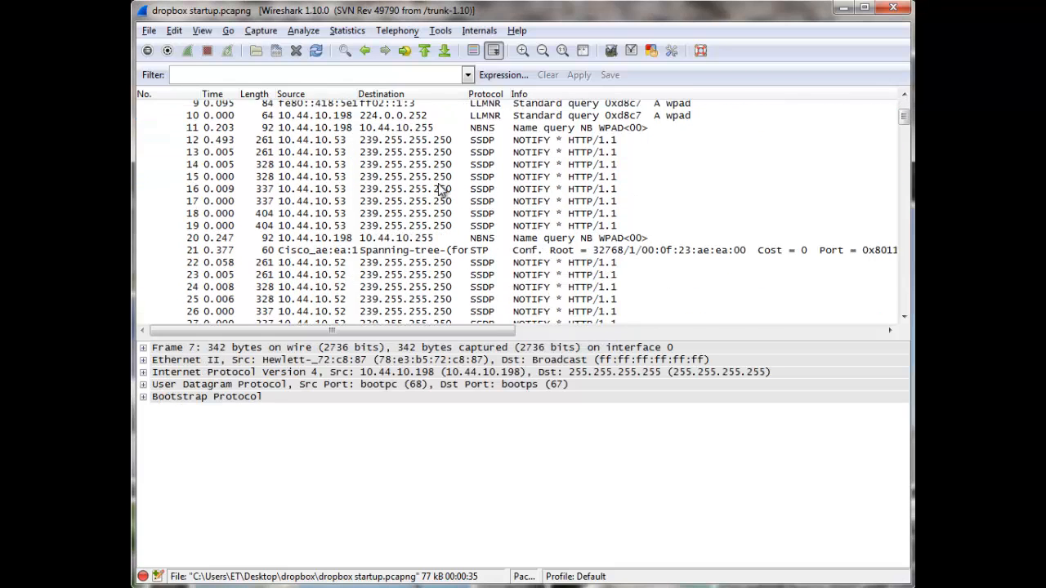
Step: Scroll the packet list to the client.dropbox.com DNS queries and TLSv1 Client Hello packets
scroll(down, 3)
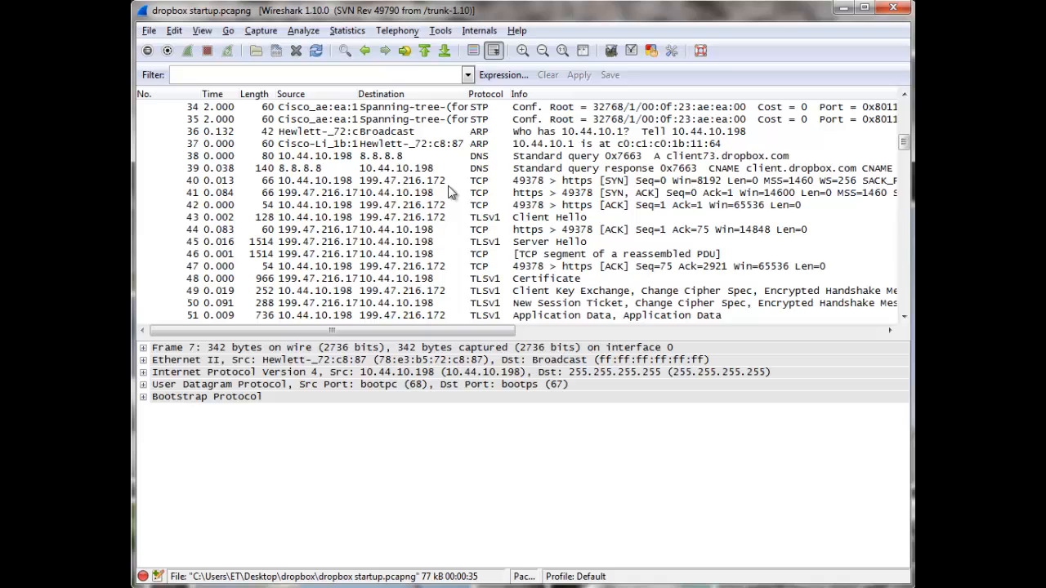
click(201, 29)
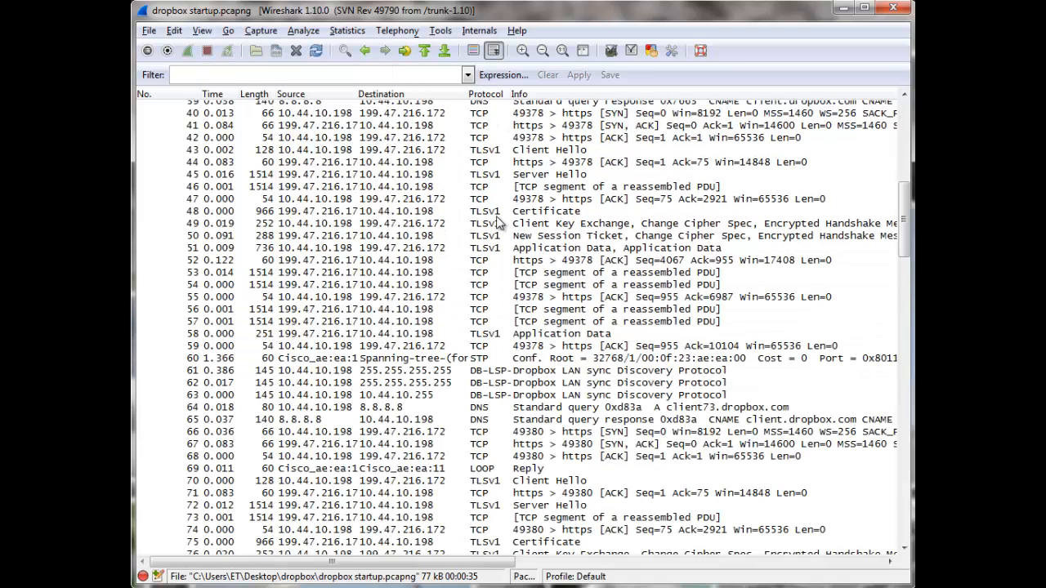
mouse_move(497, 218)
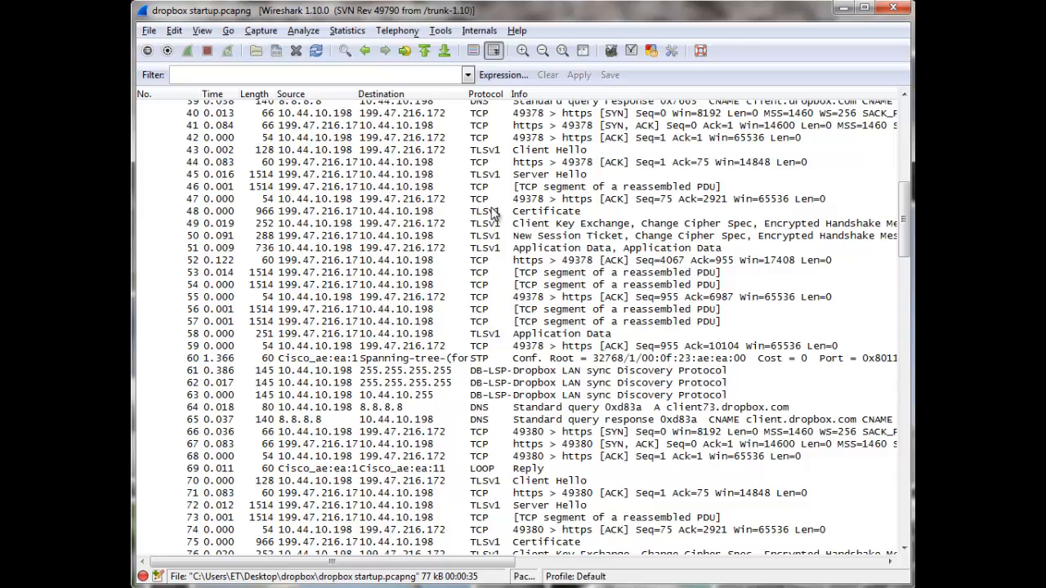
mouse_move(504, 211)
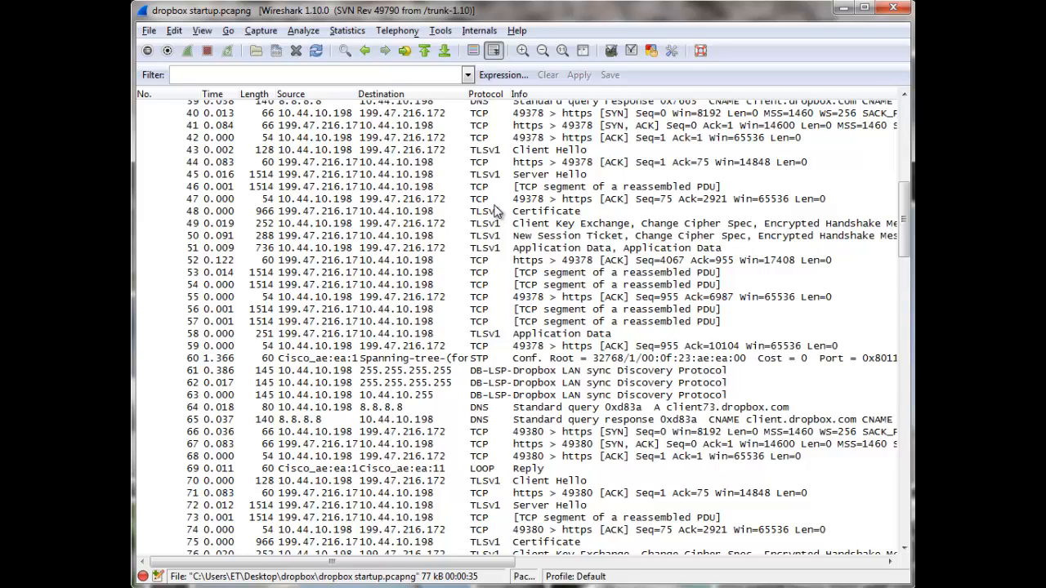
mouse_move(458, 342)
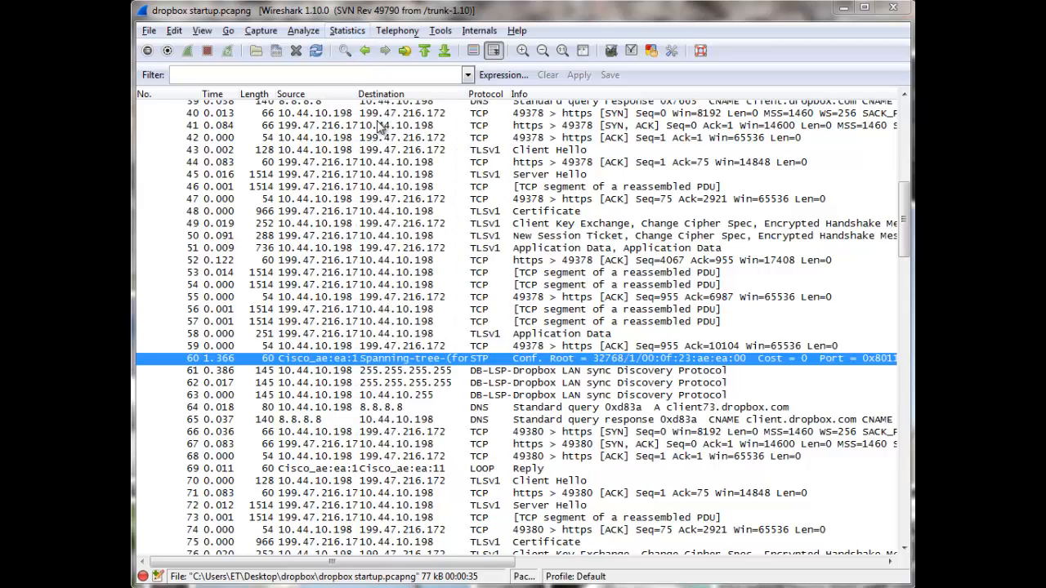
Step: In Statistics > Endpoints, sort Ethernet endpoints by packets descending and pick Hewlett-_72:c8:87
click(346, 30)
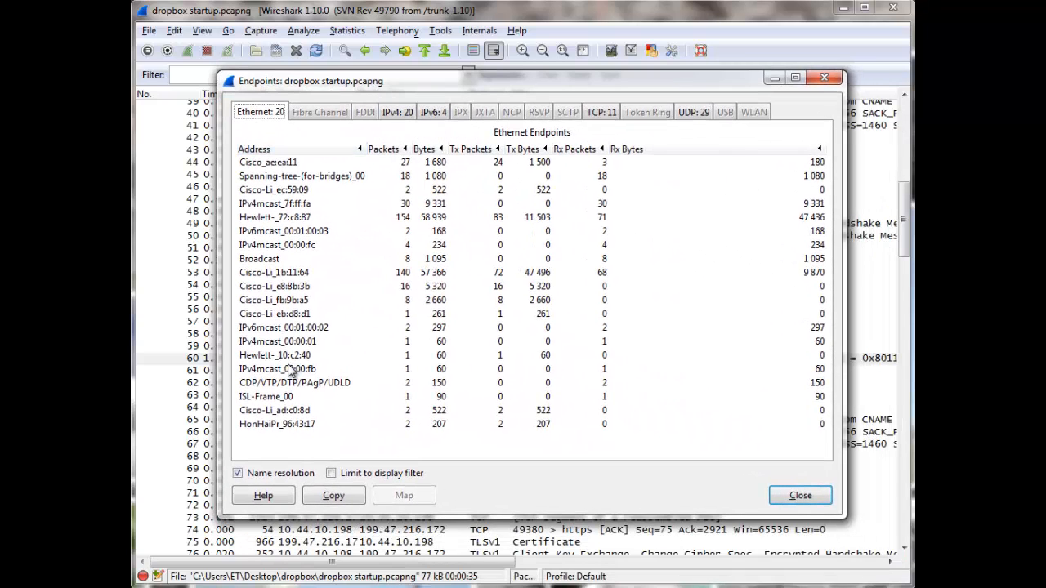
click(383, 148)
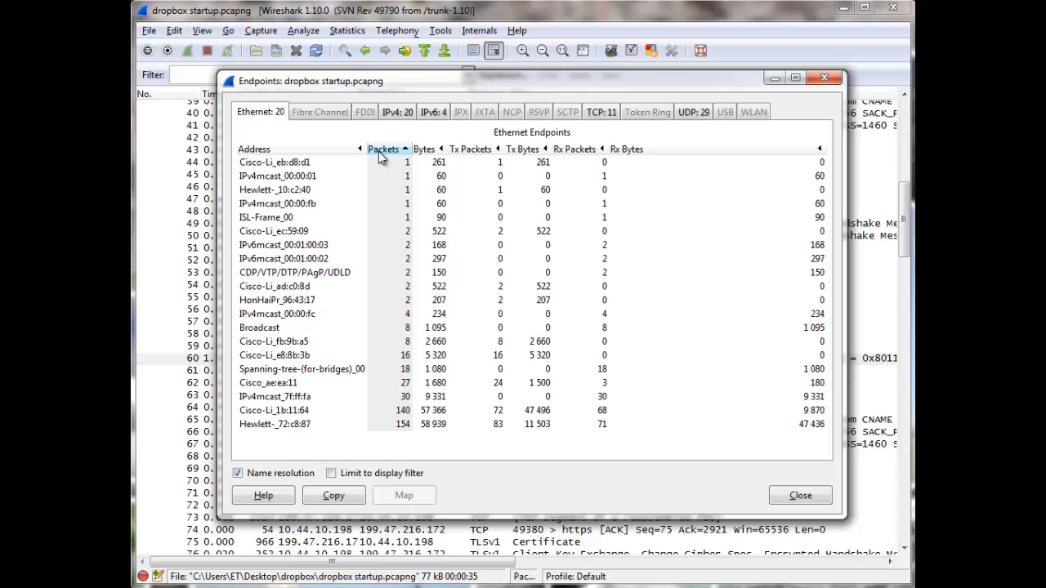
click(385, 149)
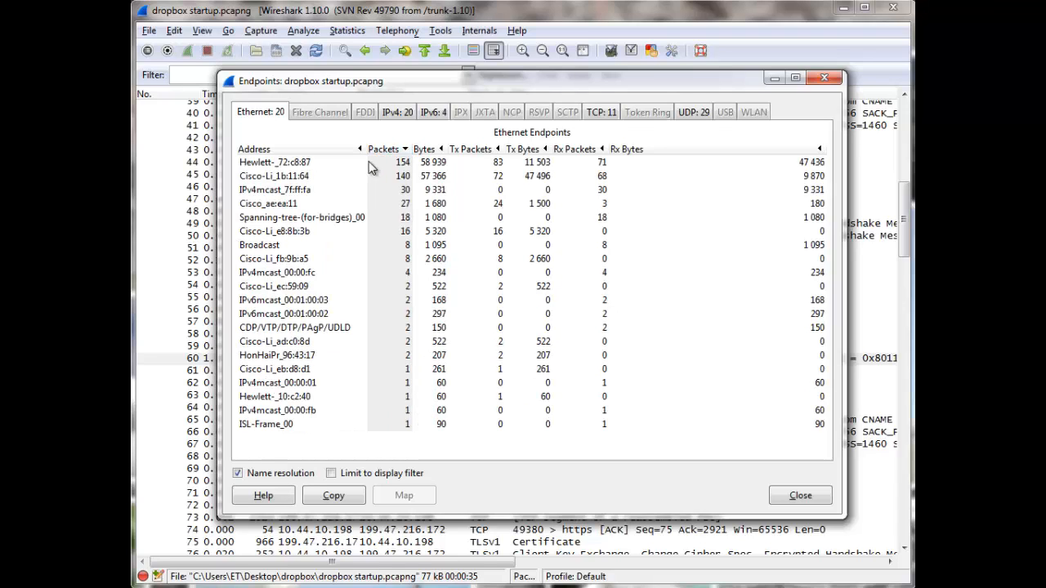
click(278, 162)
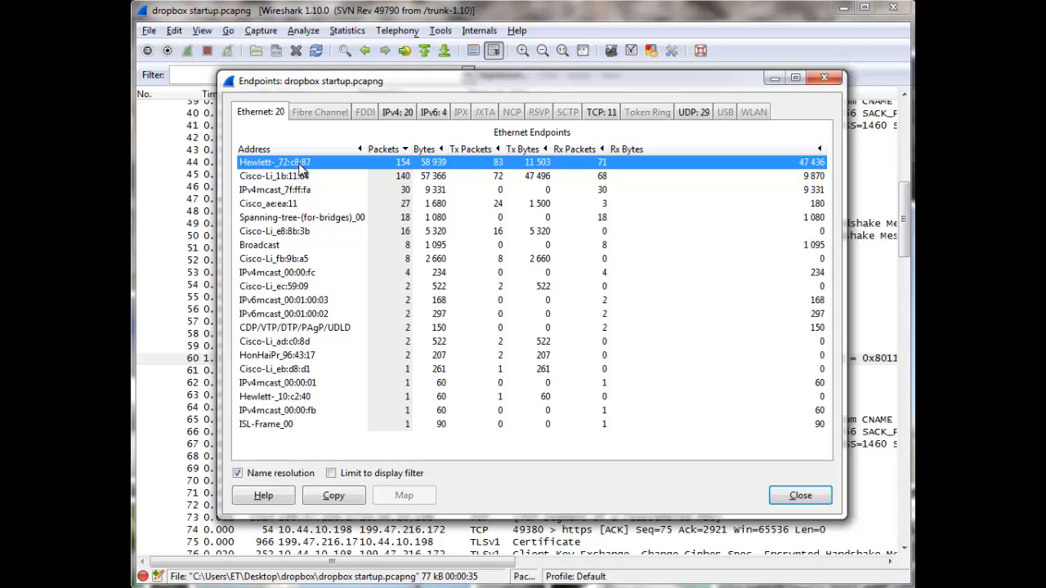
Step: Apply Hewlett-_72:c8:87 as the selected-endpoint filter (eth.addr) on the packet list
right_click(299, 167)
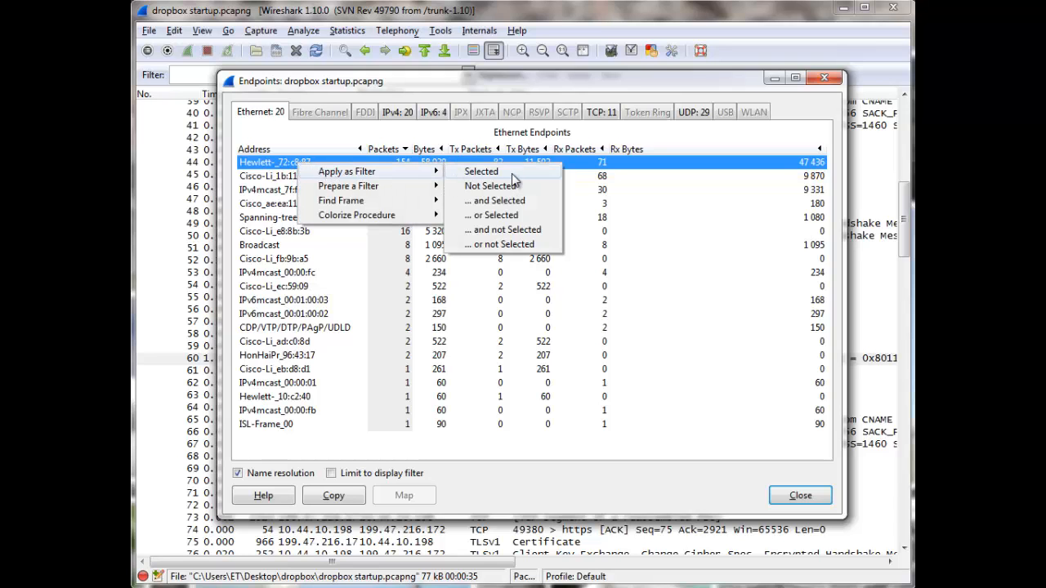
click(480, 172)
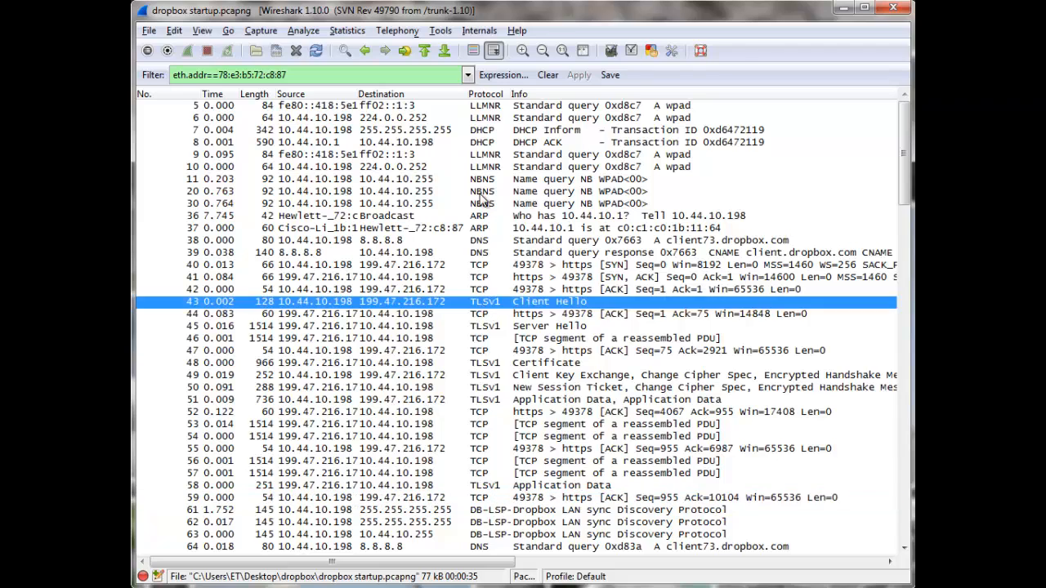
mouse_move(570, 141)
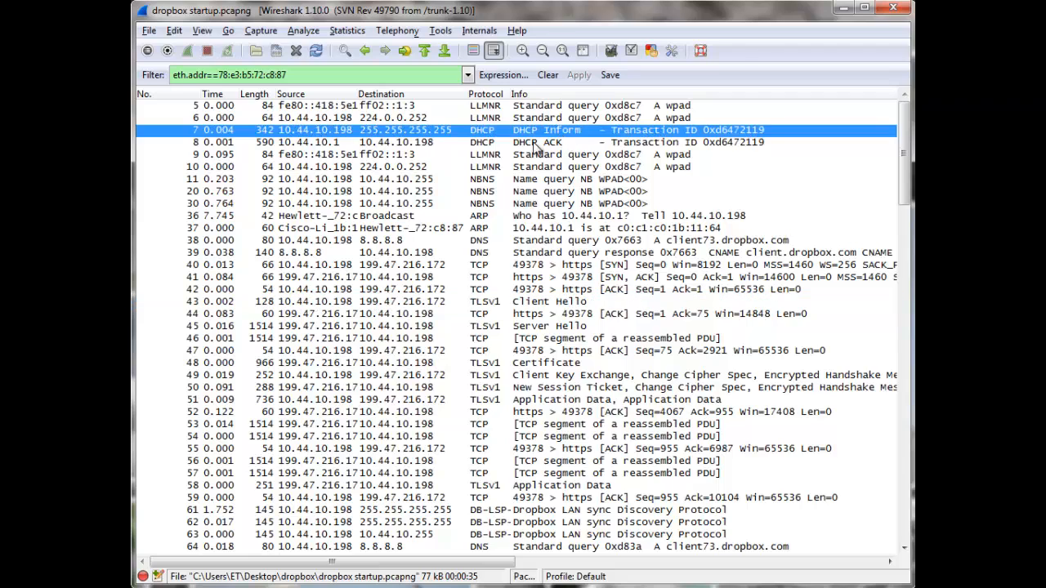
mouse_move(578, 155)
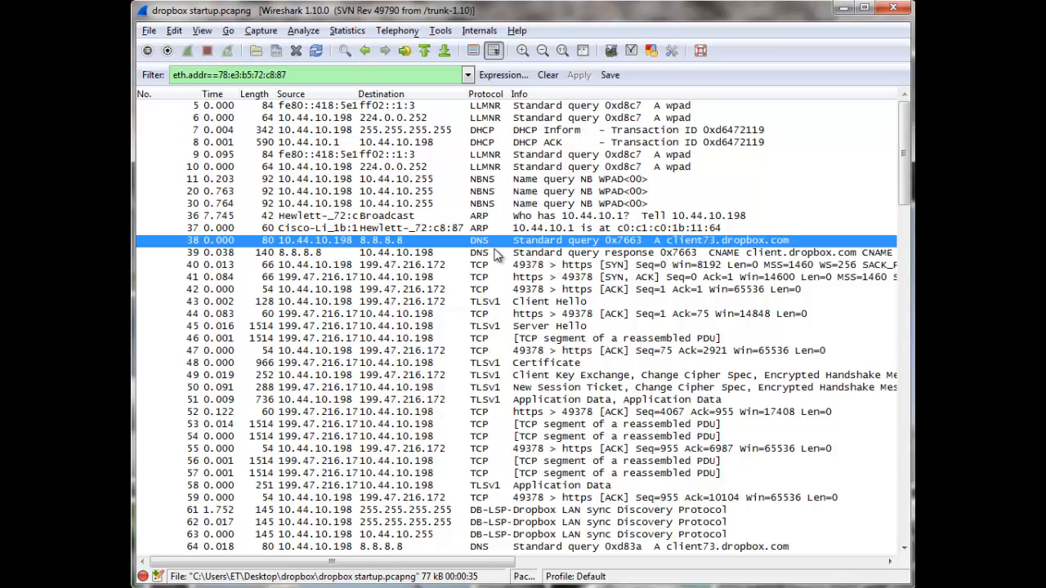
scroll(down, 3)
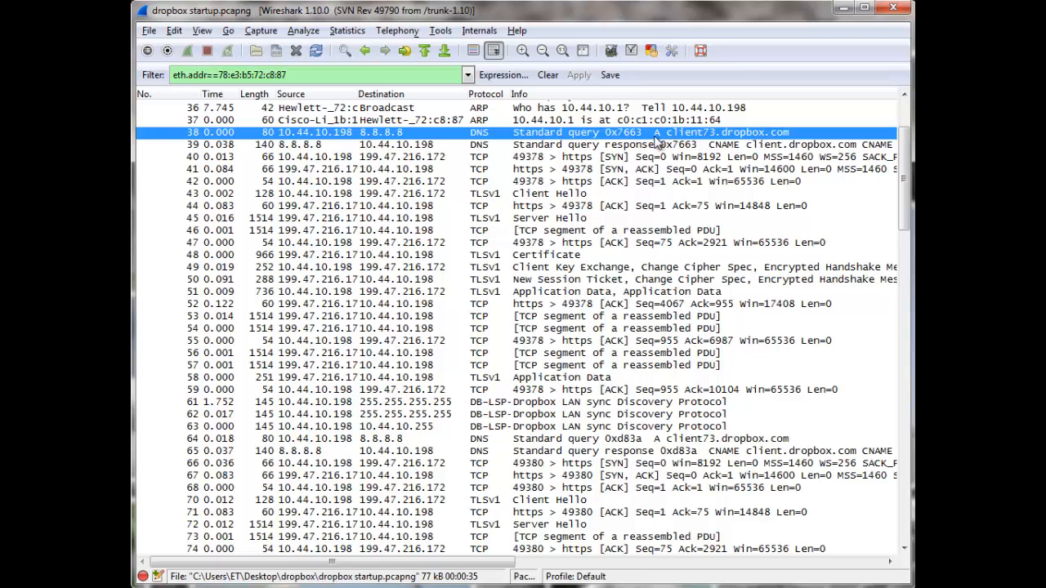
mouse_move(727, 144)
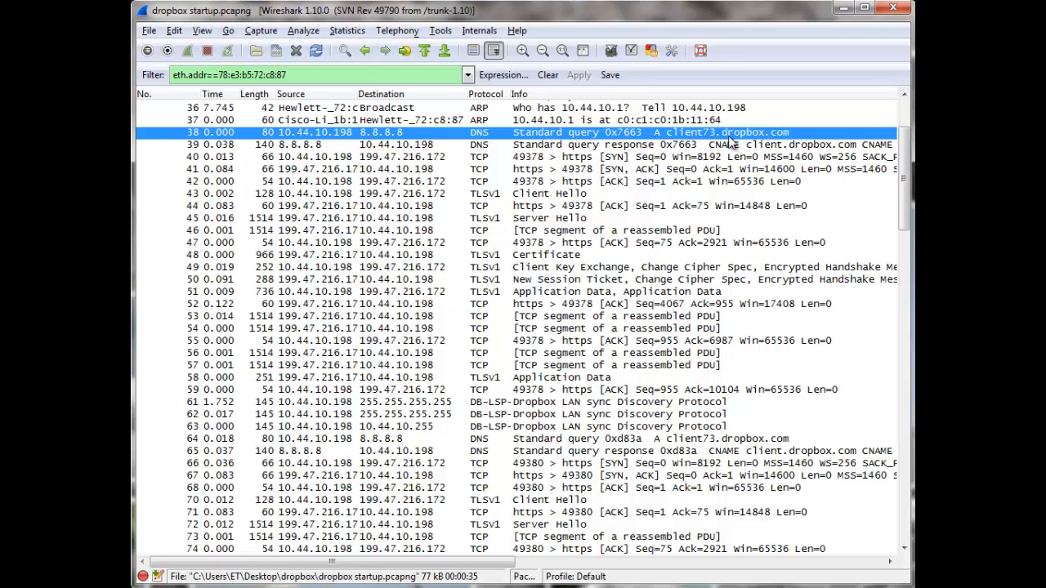
mouse_move(760, 152)
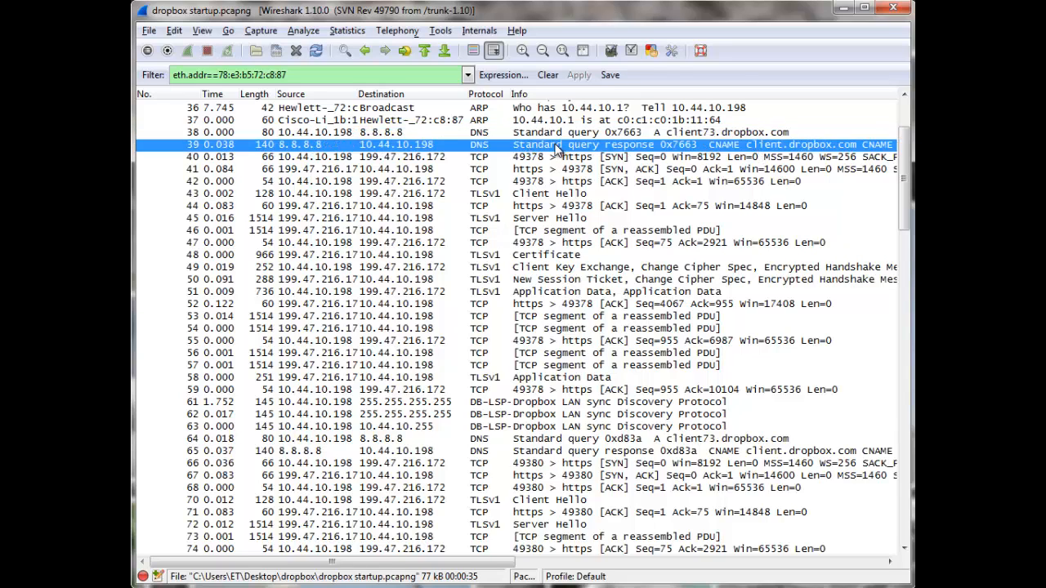
mouse_move(554, 152)
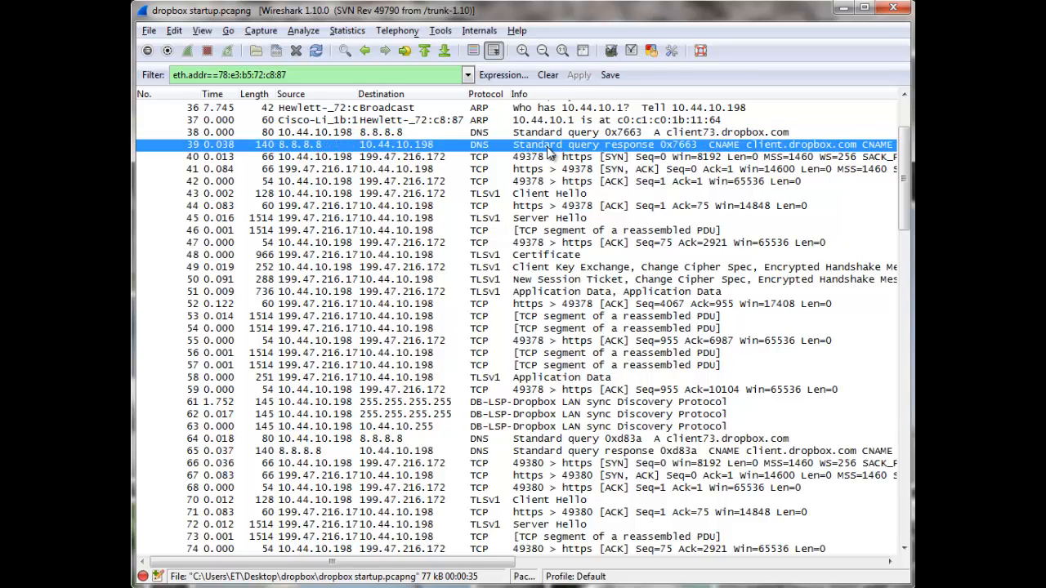
mouse_move(562, 144)
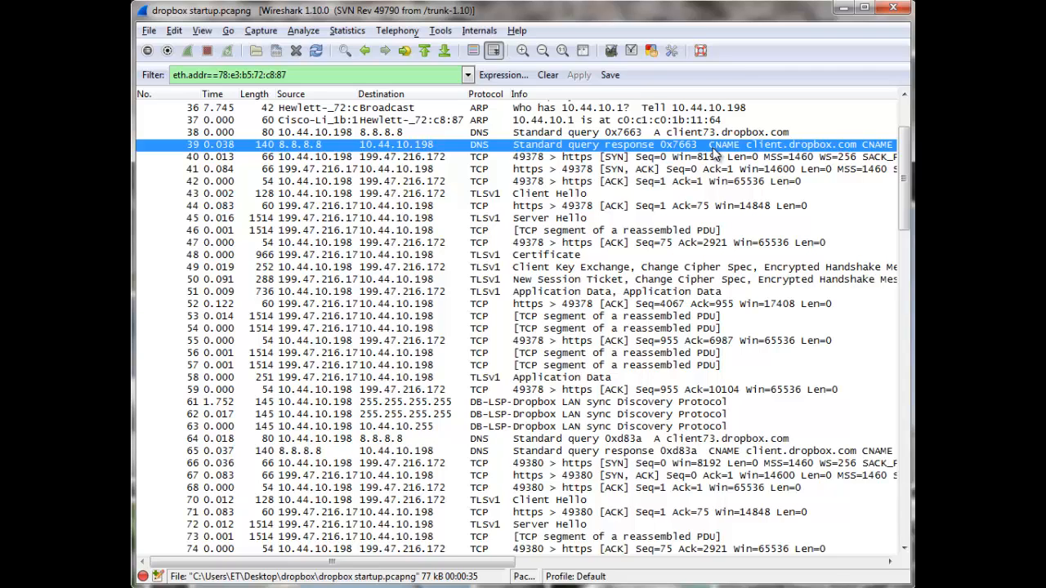
mouse_move(376, 193)
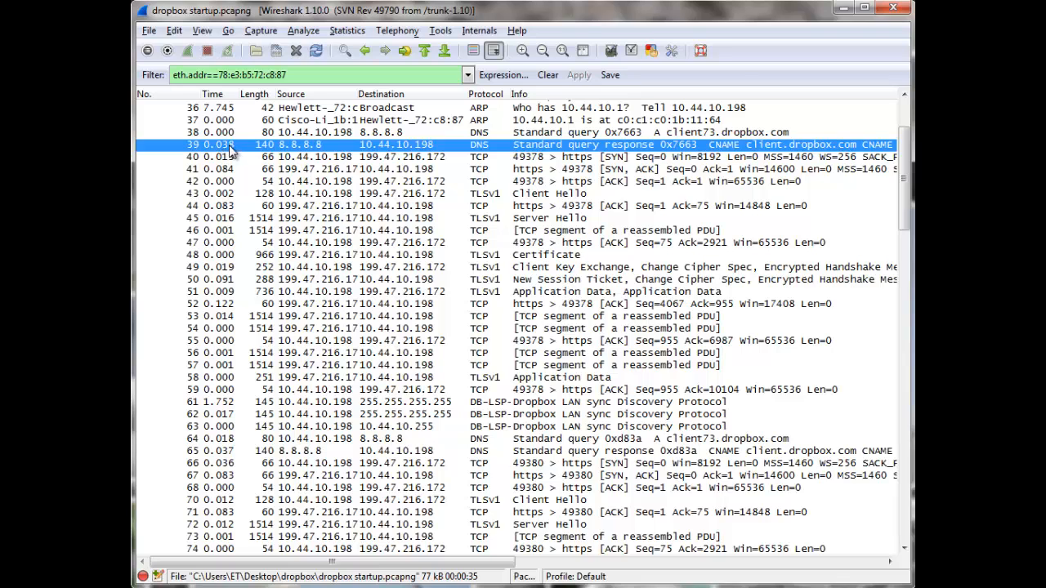
mouse_move(564, 150)
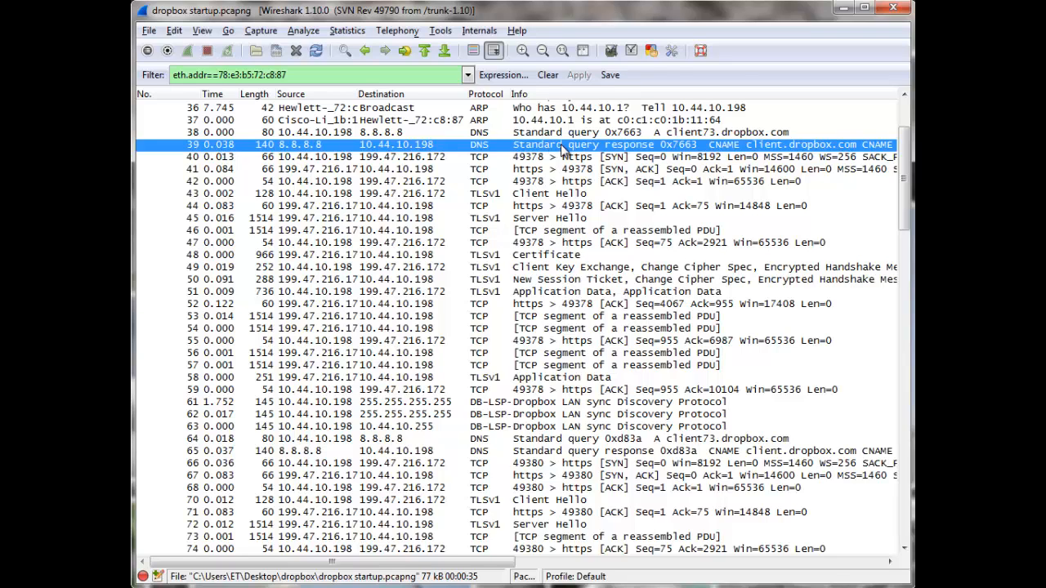
mouse_move(515, 165)
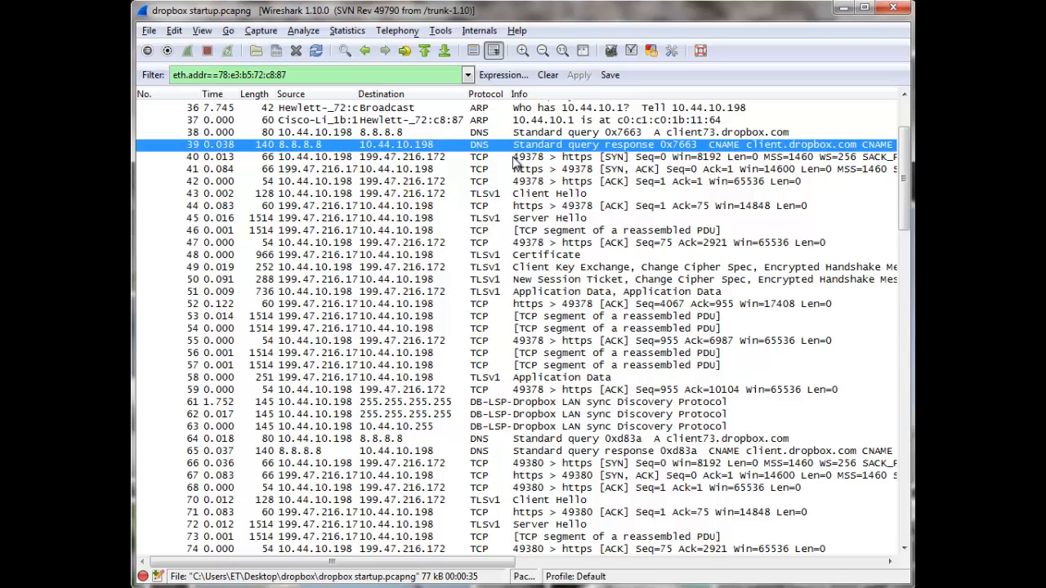
mouse_move(493, 149)
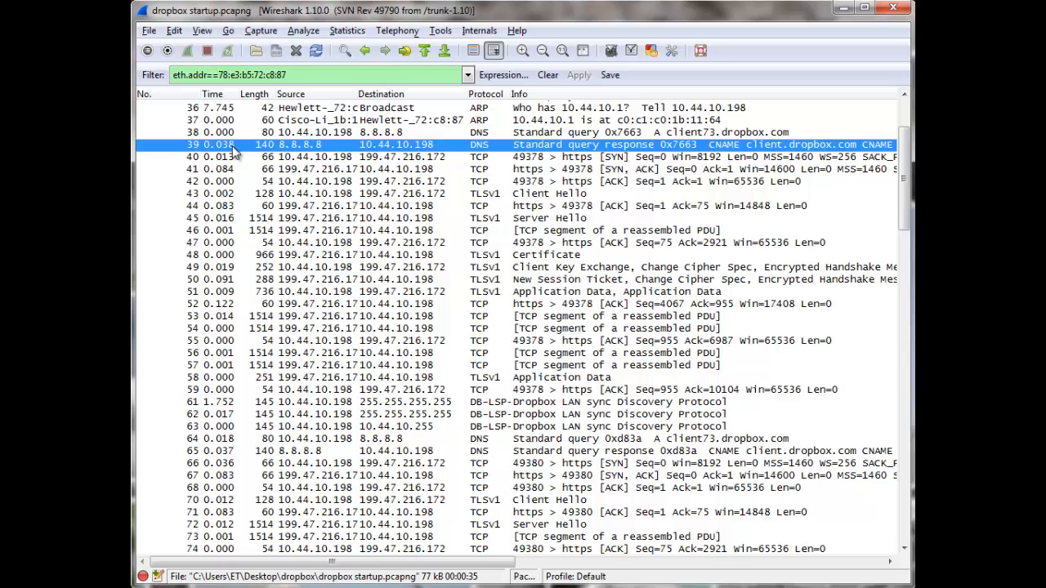
mouse_move(268, 154)
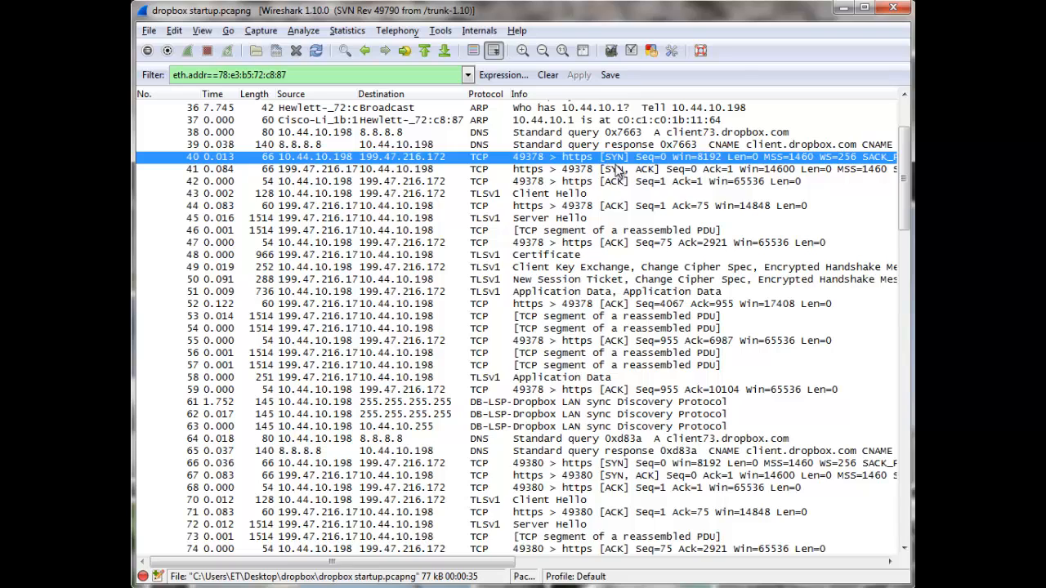
mouse_move(384, 162)
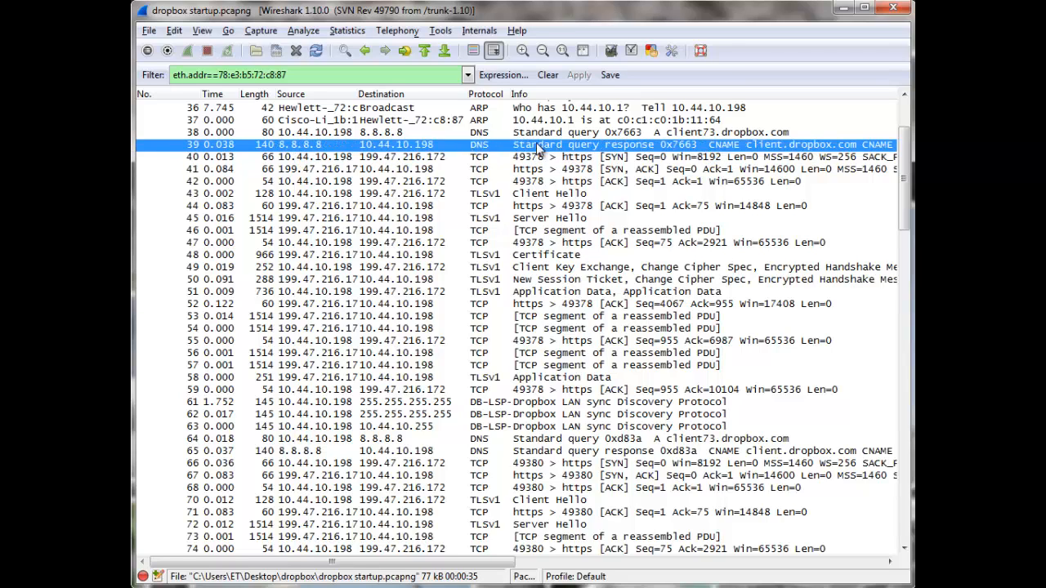
Step: Show the Packet Details pane and expand the DNS answer resolving client7x.dropbox.com to 199.47.216.172
click(206, 29)
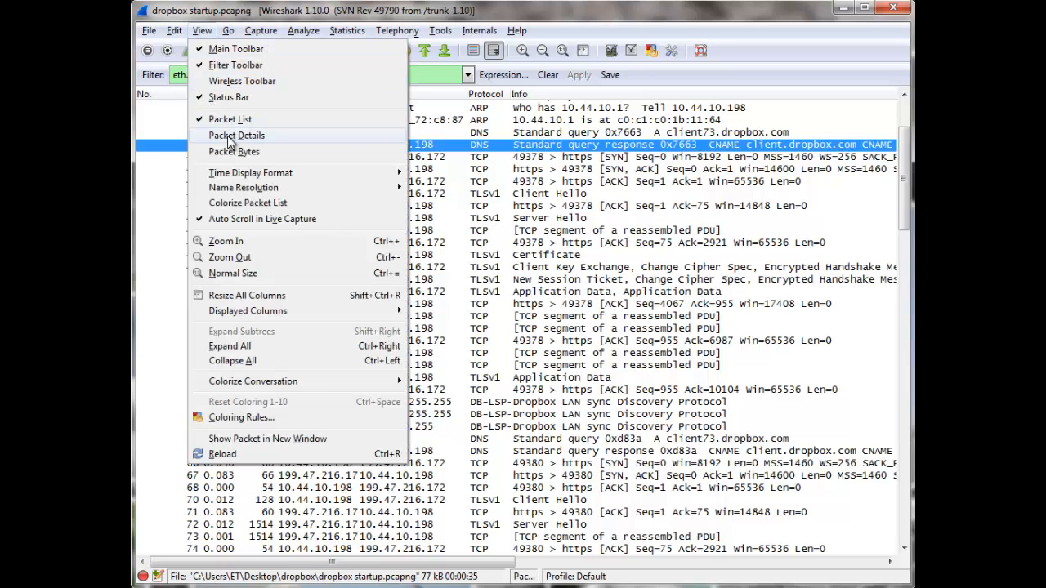
click(236, 134)
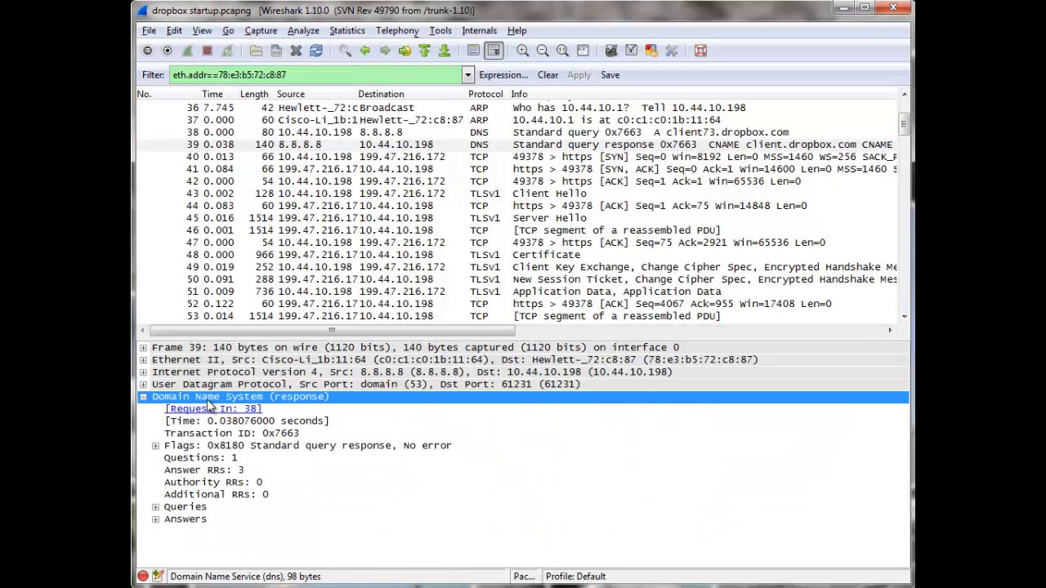
click(155, 518)
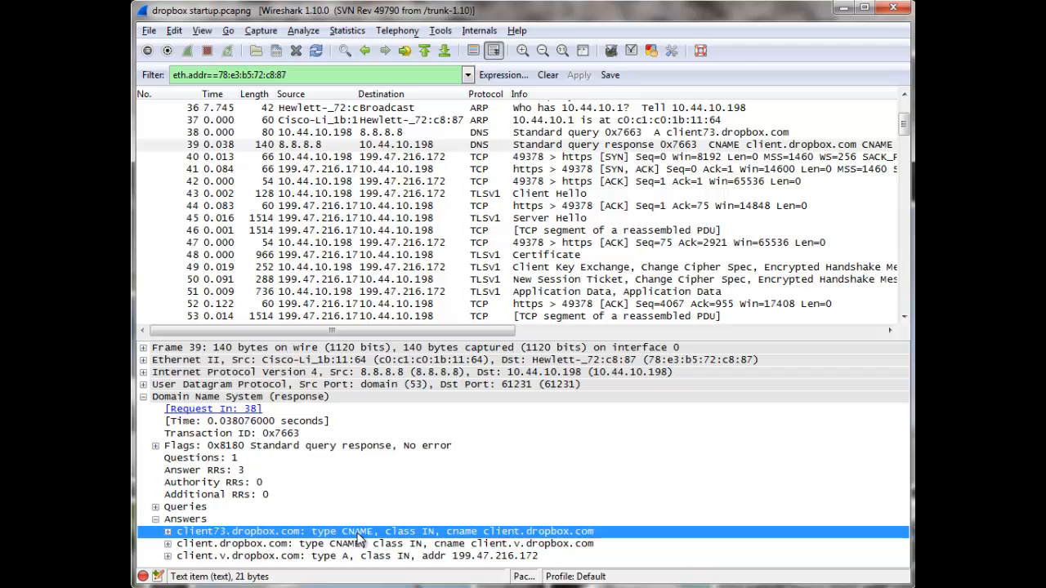
mouse_move(229, 545)
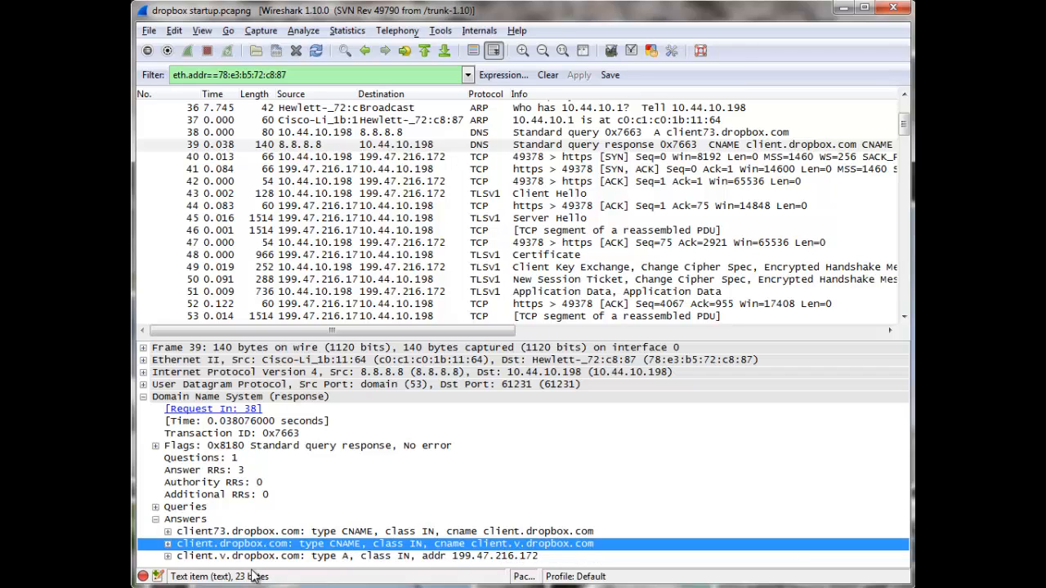
click(384, 556)
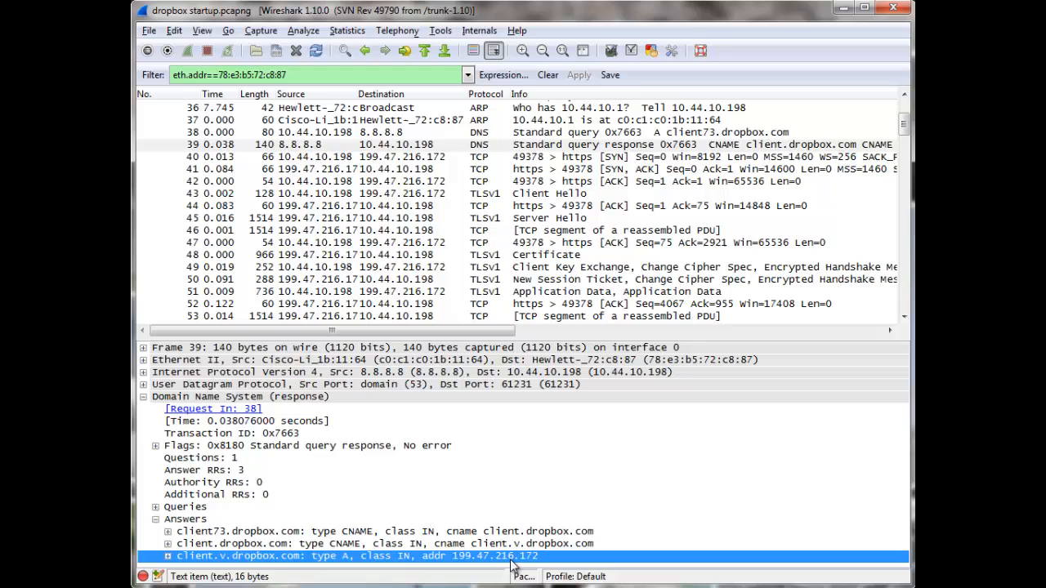
mouse_move(595, 162)
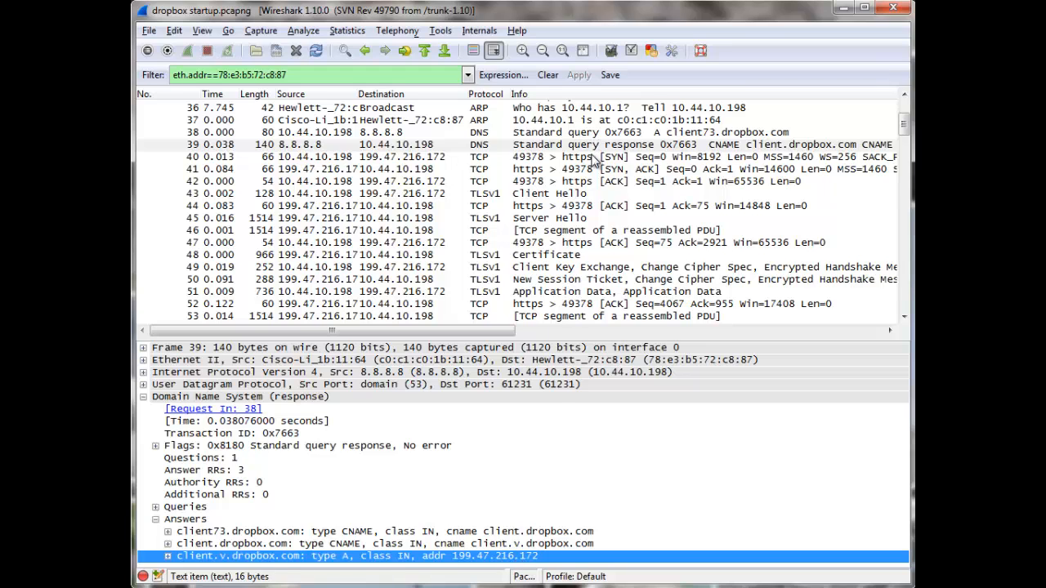
Step: Select packet 40, the TCP SYN to 199.47.216.172
click(401, 157)
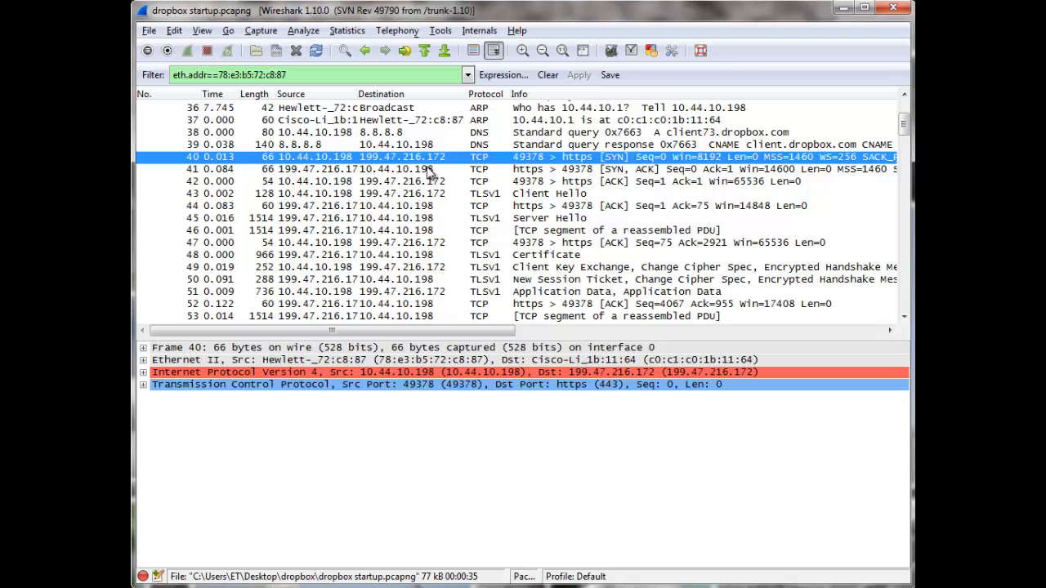
Step: Hide the Packet Details pane and select packet 43, the TLSv1 Client Hello
click(191, 30)
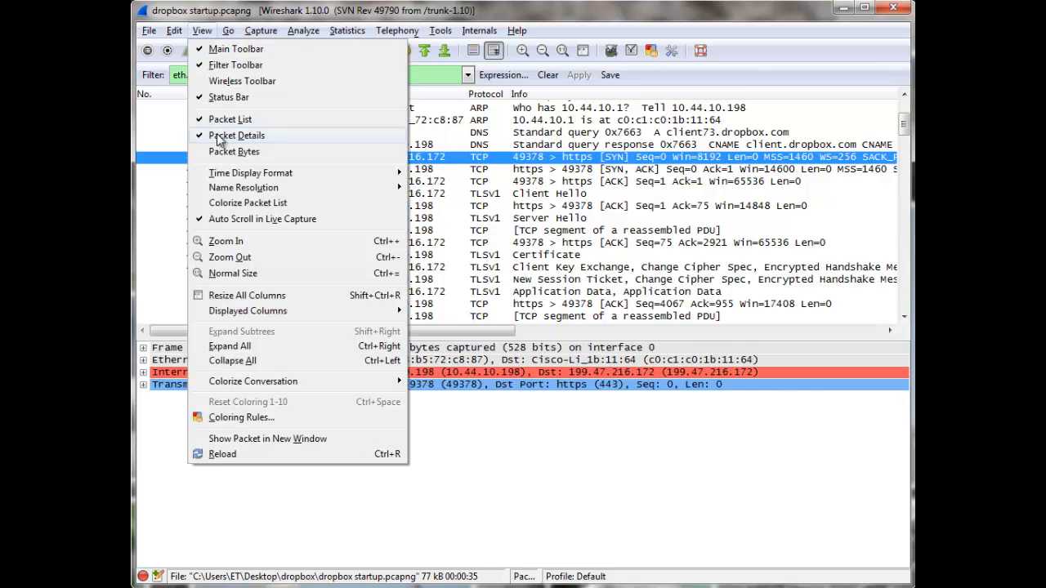
click(235, 134)
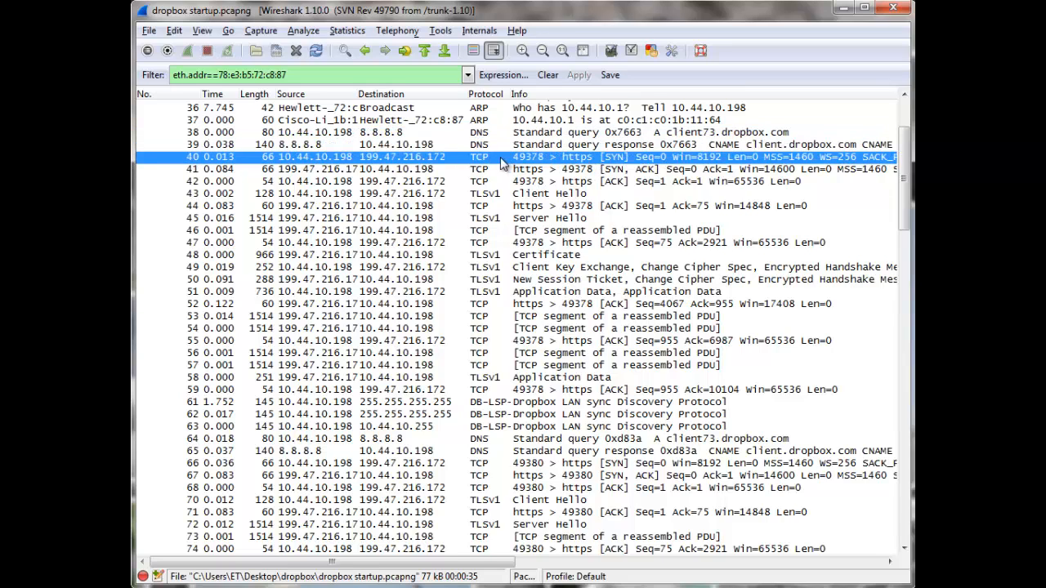
mouse_move(592, 169)
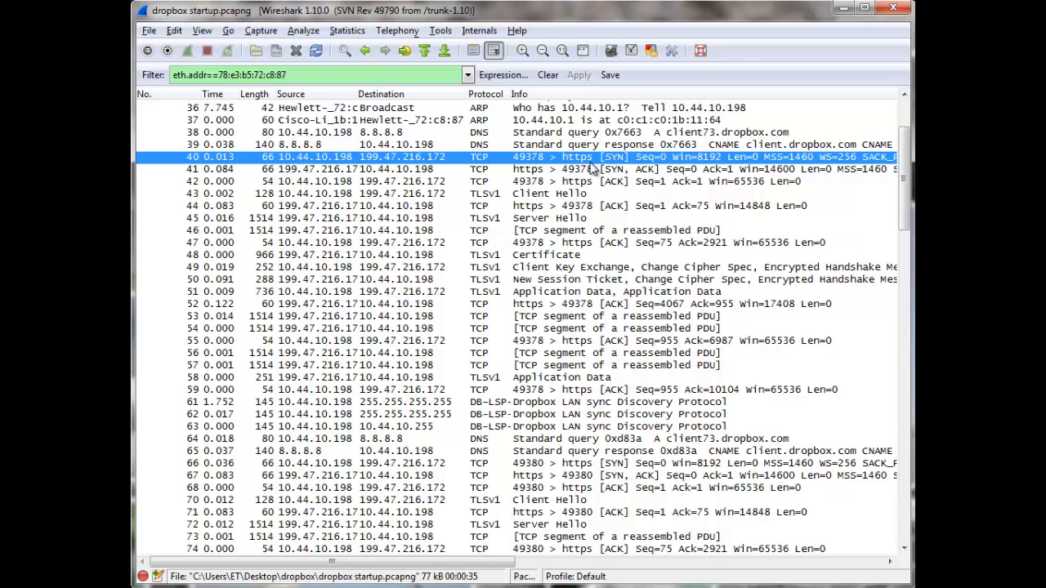
mouse_move(595, 162)
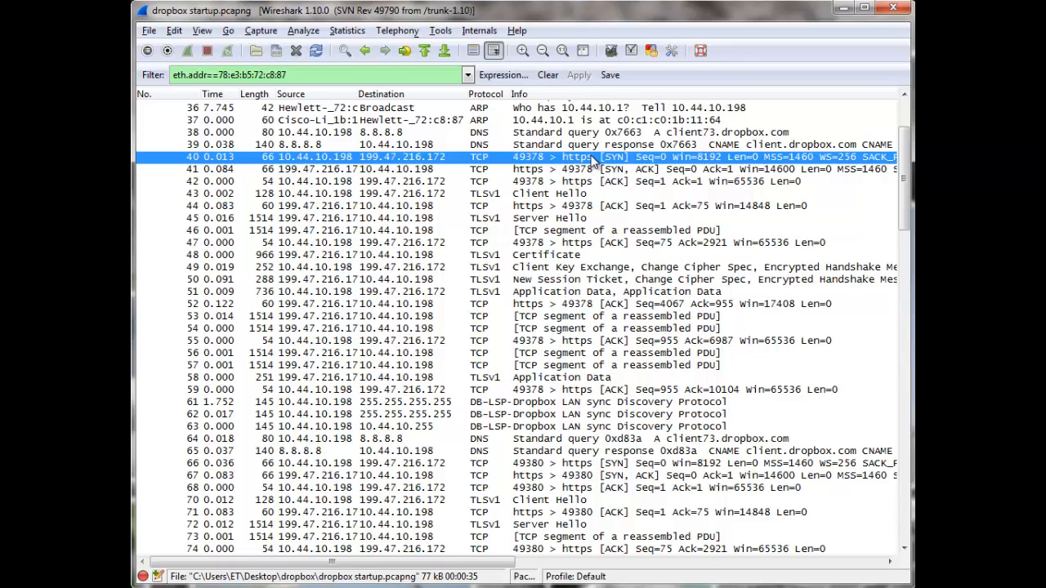
click(547, 193)
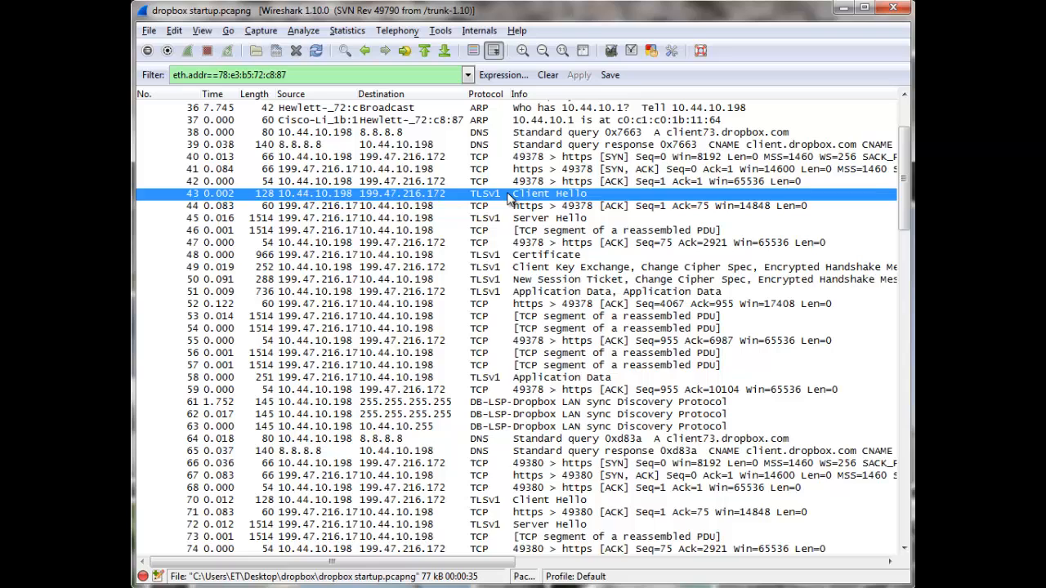
mouse_move(562, 187)
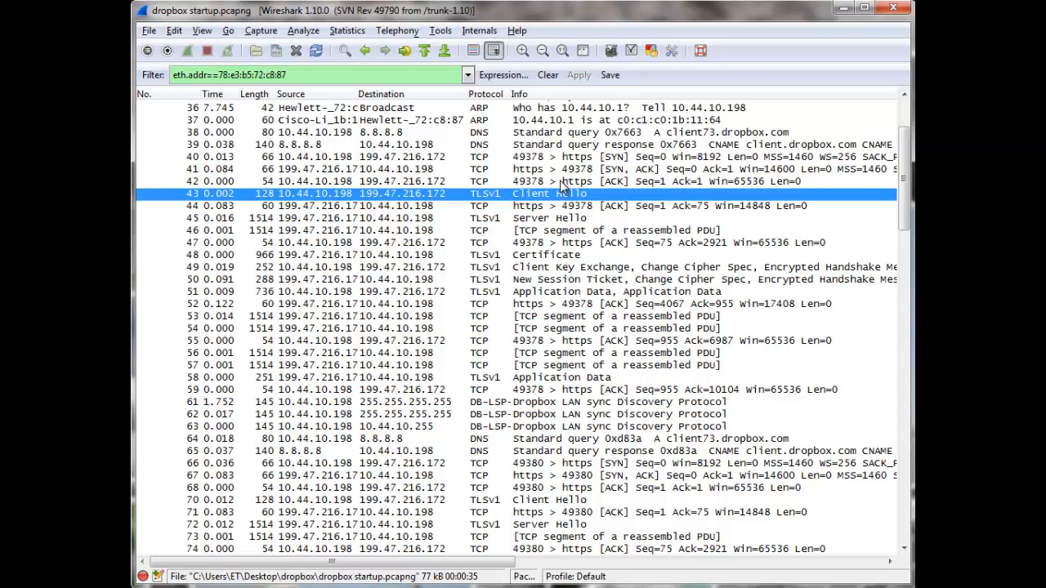
mouse_move(575, 287)
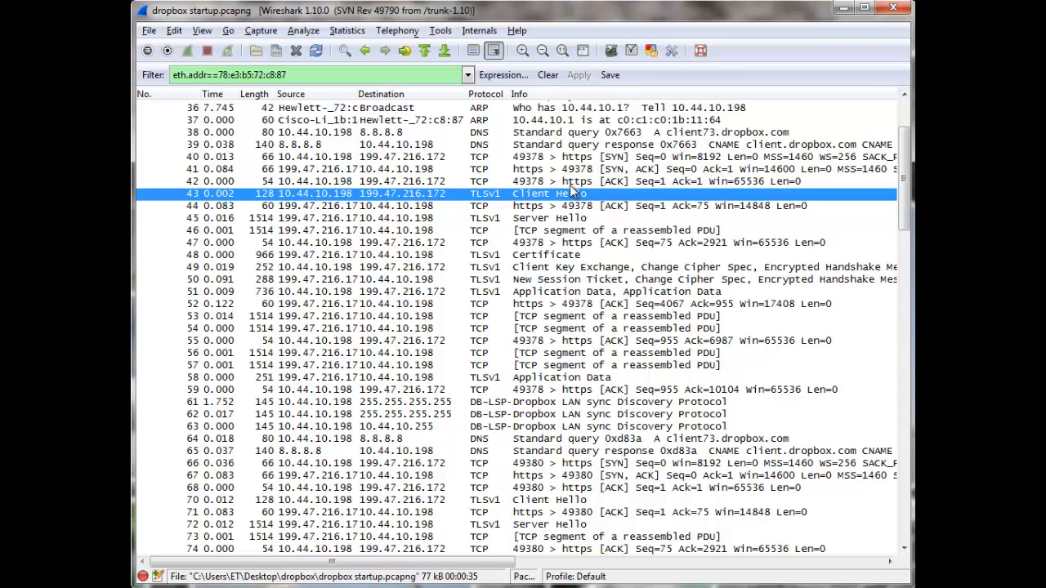
mouse_move(585, 334)
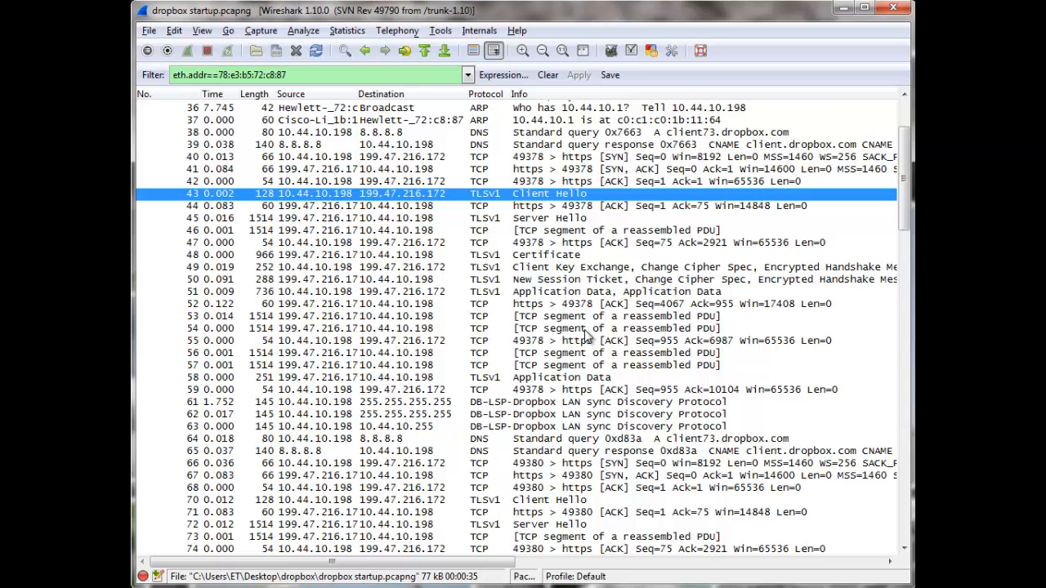
scroll(down, 3)
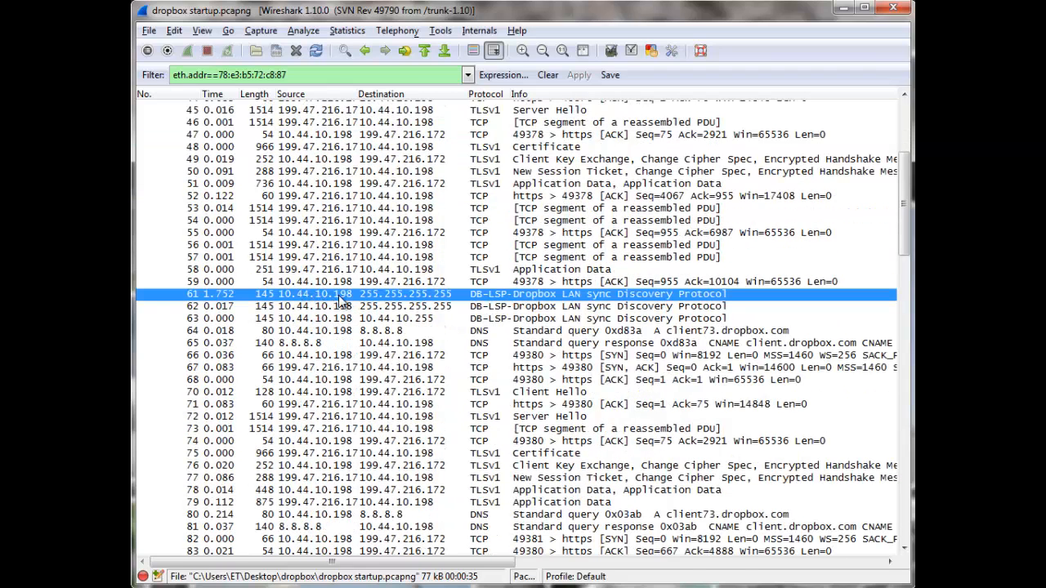
mouse_move(451, 306)
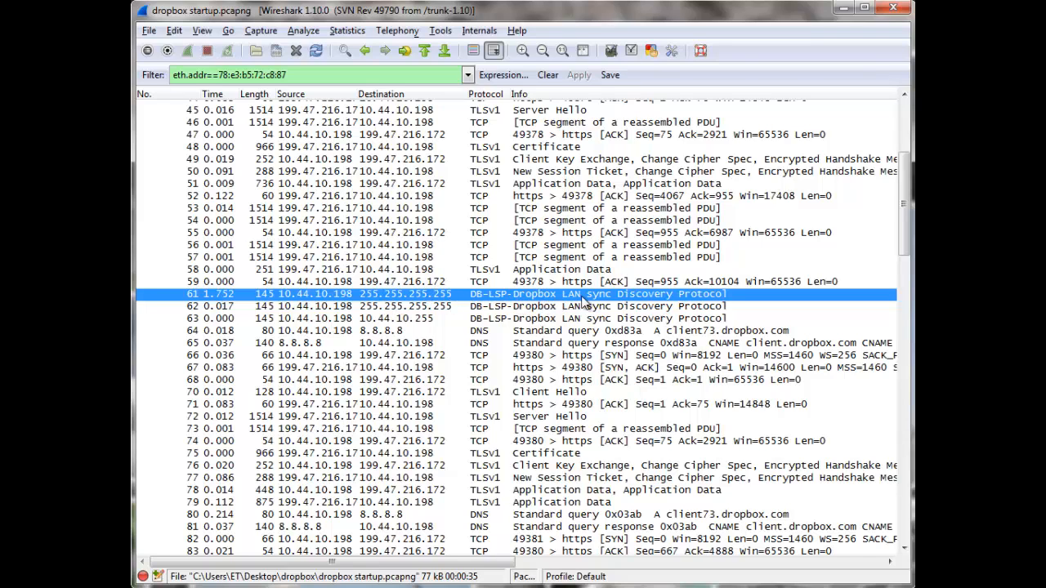
mouse_move(683, 299)
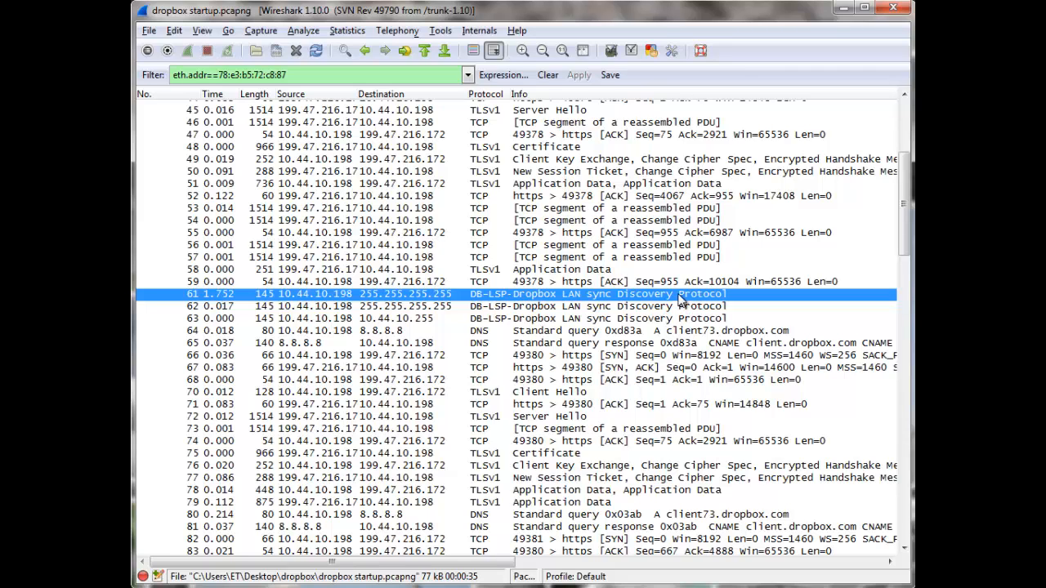
mouse_move(680, 297)
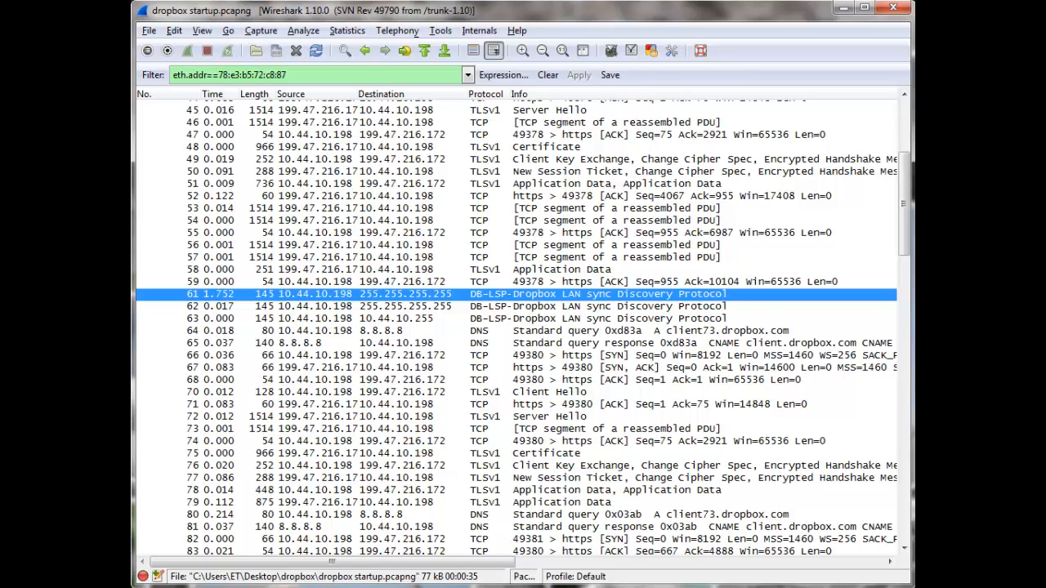
mouse_move(581, 323)
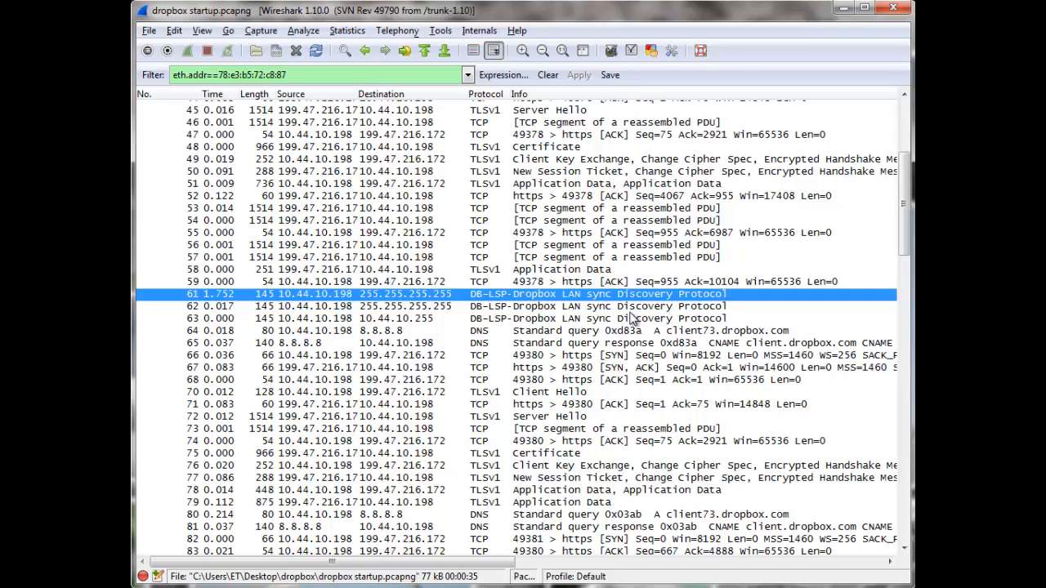
mouse_move(641, 317)
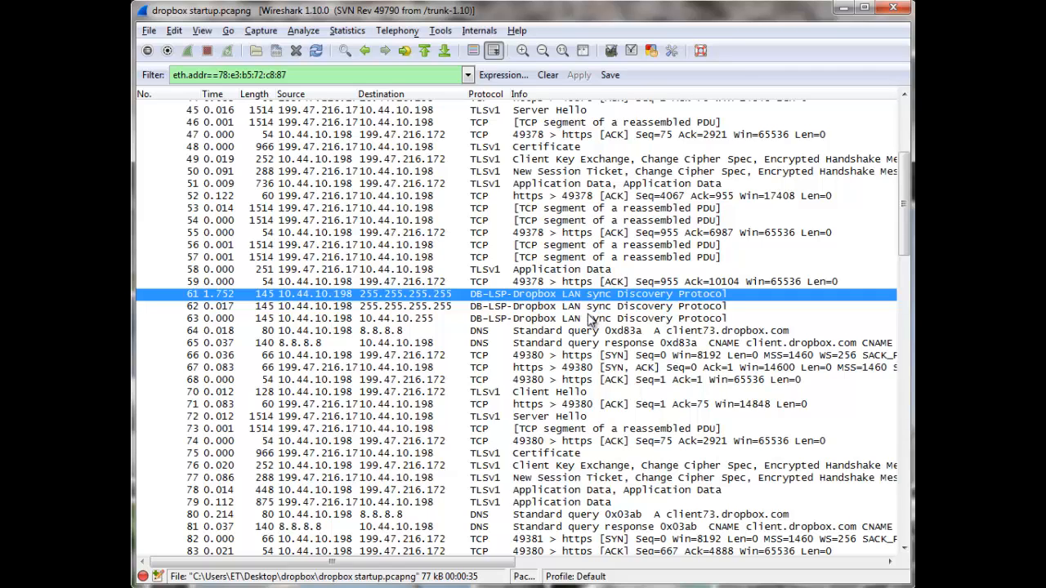
scroll(down, 3)
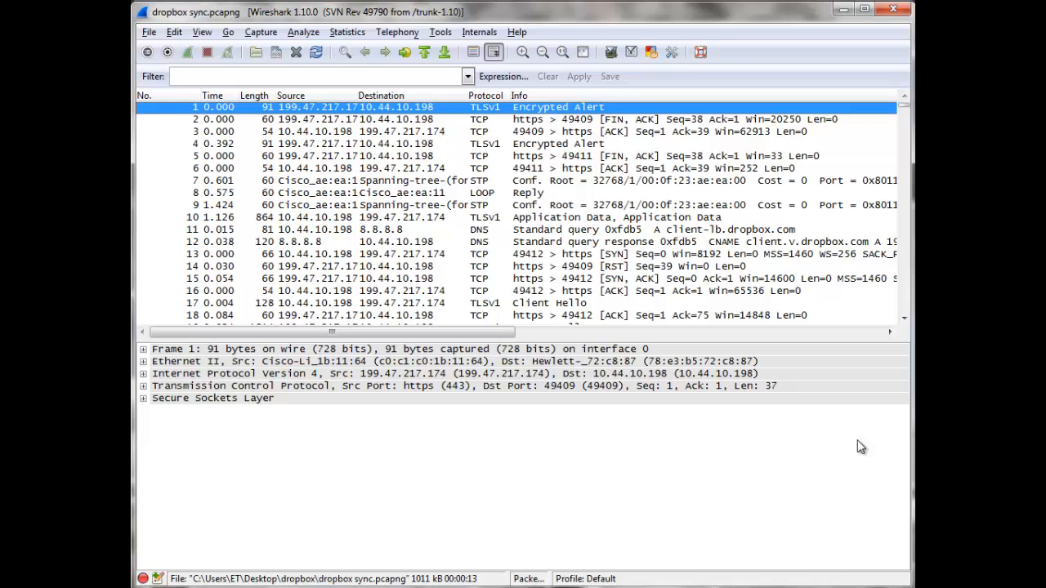
mouse_move(719, 307)
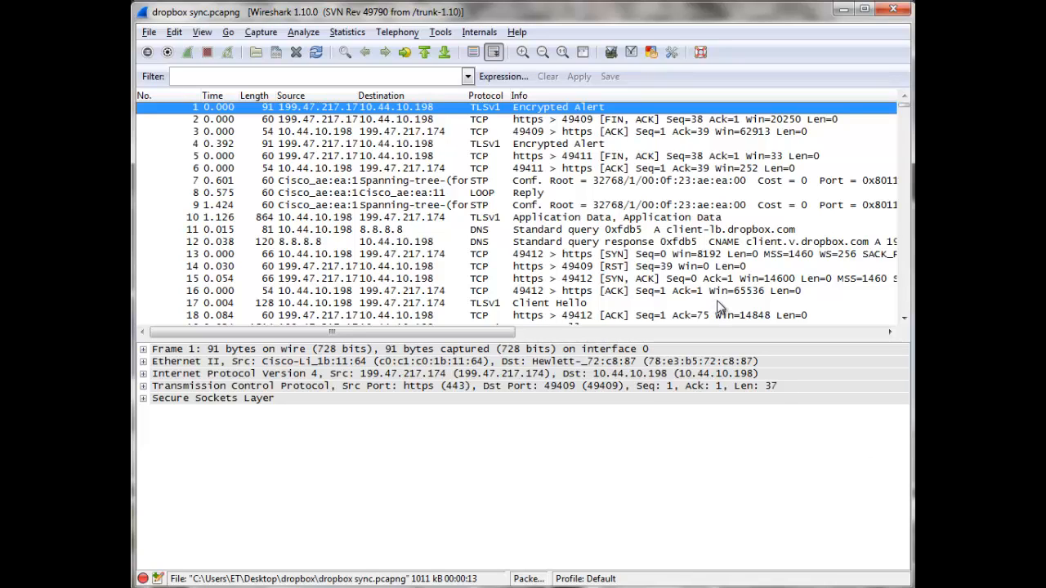
mouse_move(538, 193)
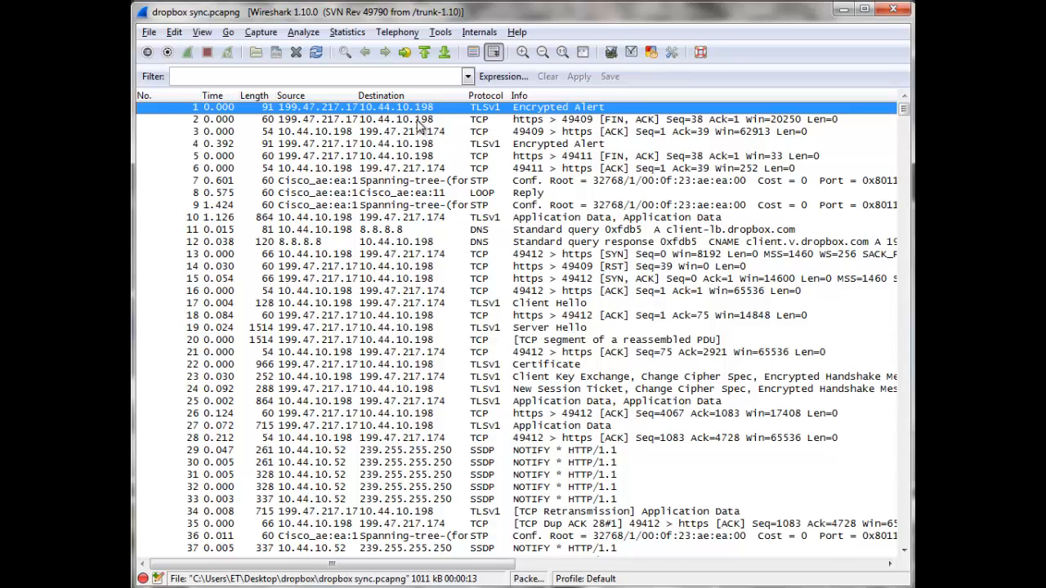
Step: With dropbox sync.pcapng open, hide Packet Details so the packet list fills the window
click(347, 33)
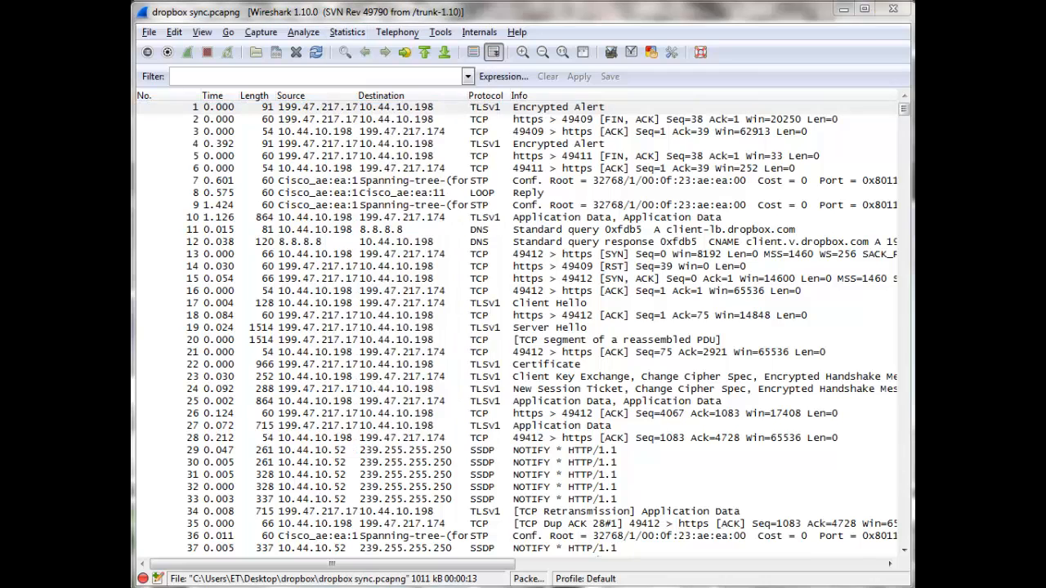
Step: In Statistics > IO Graph, set the X axis tick interval to 0.1 sec to reveal the 5–6 s spike
click(346, 33)
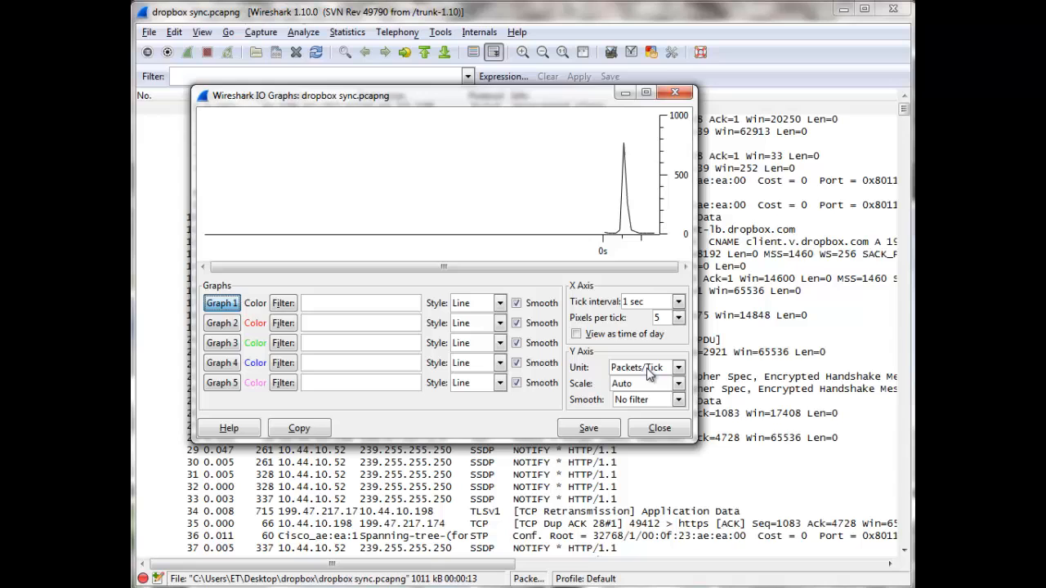
mouse_move(640, 316)
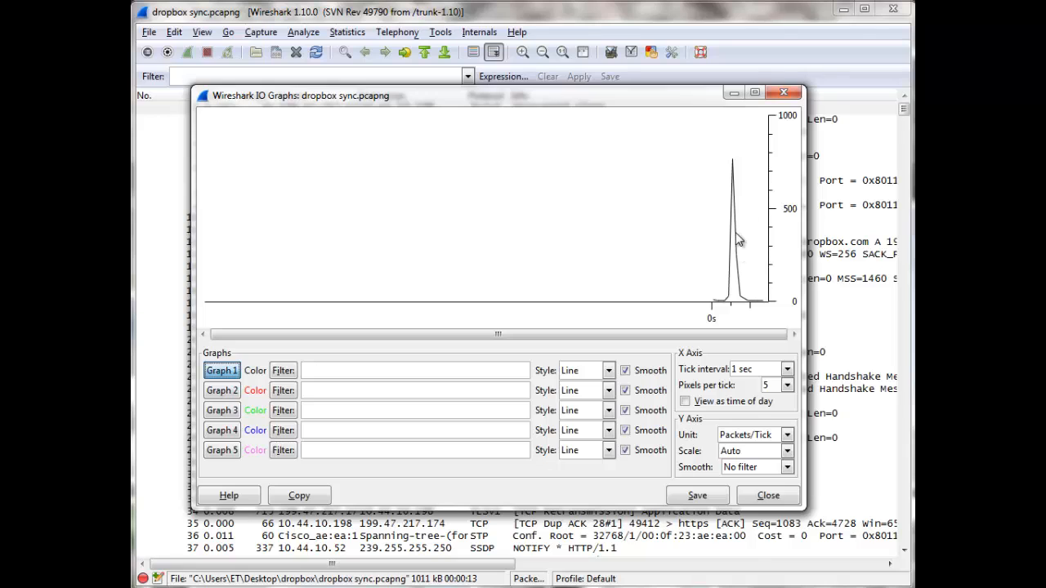
click(786, 370)
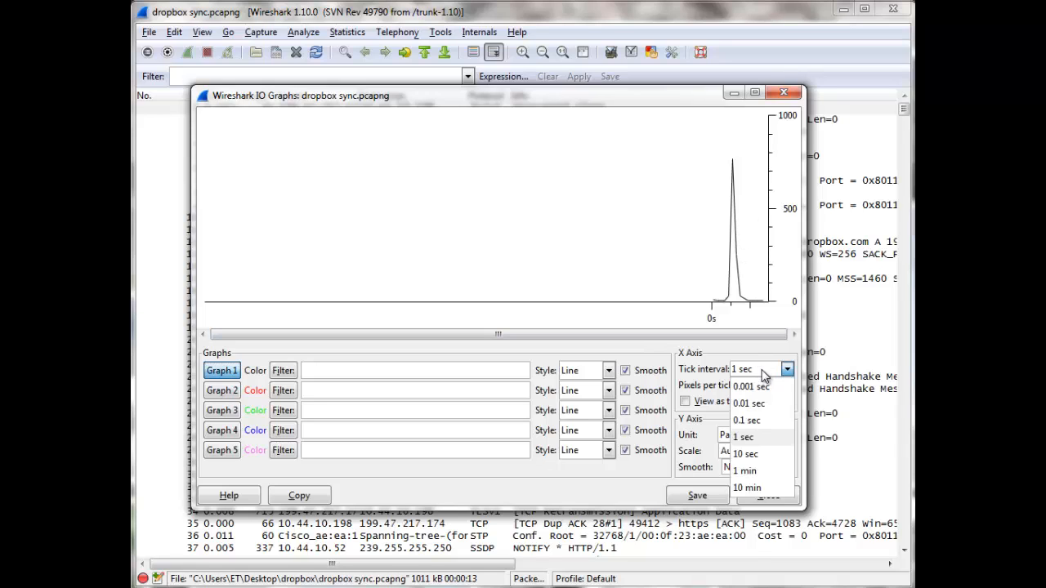
click(746, 420)
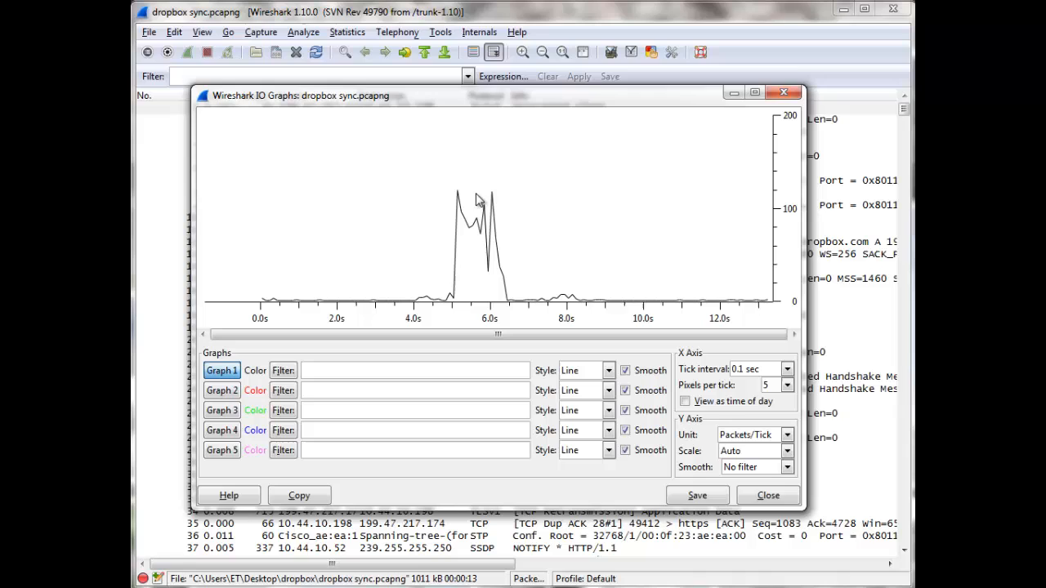
mouse_move(497, 209)
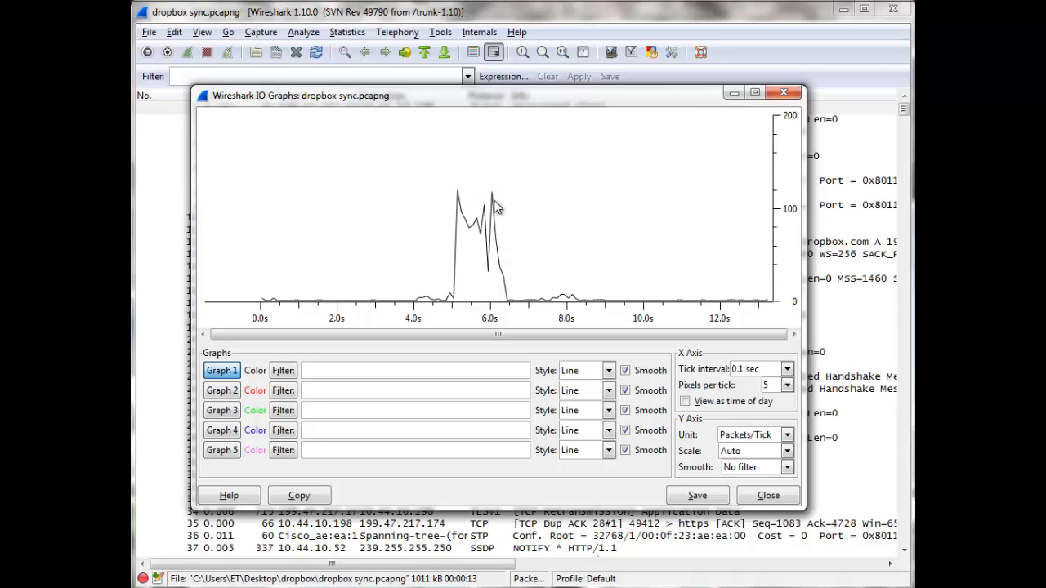
mouse_move(492, 223)
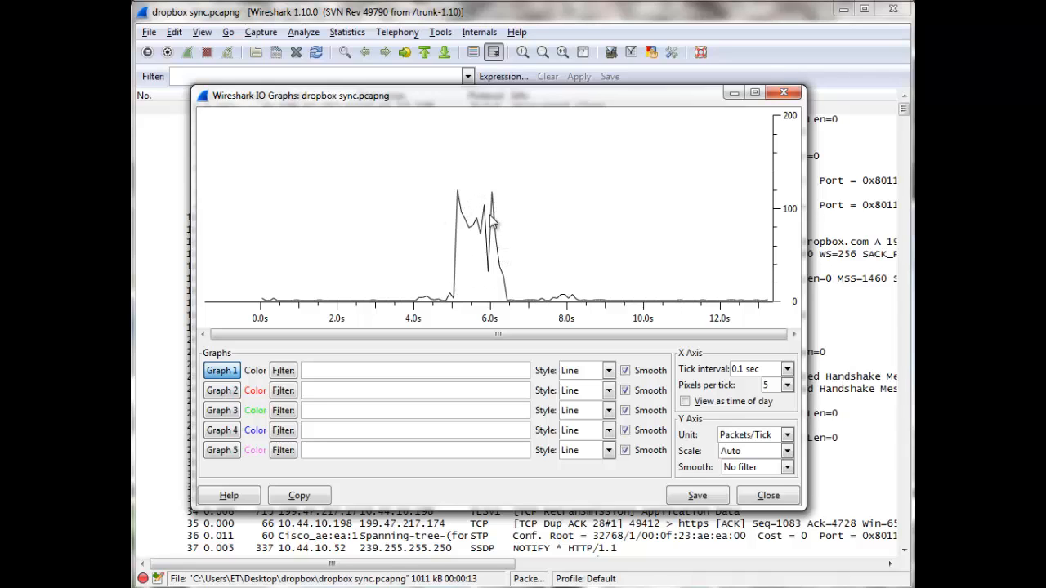
mouse_move(461, 235)
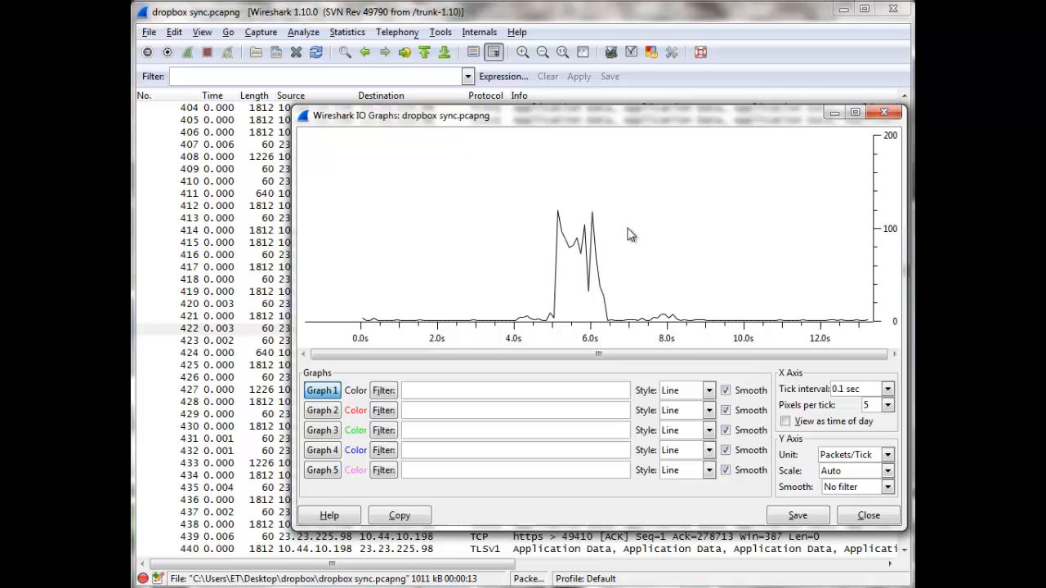
mouse_move(559, 268)
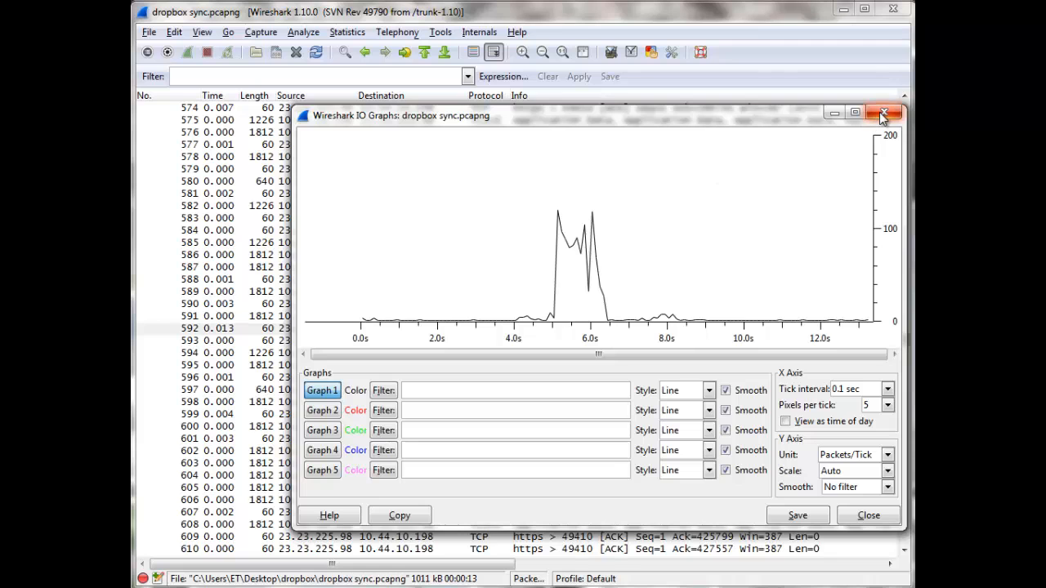
Step: Close the IO Graphs window and select packet 46, a TLSv1 Application Data packet
click(890, 114)
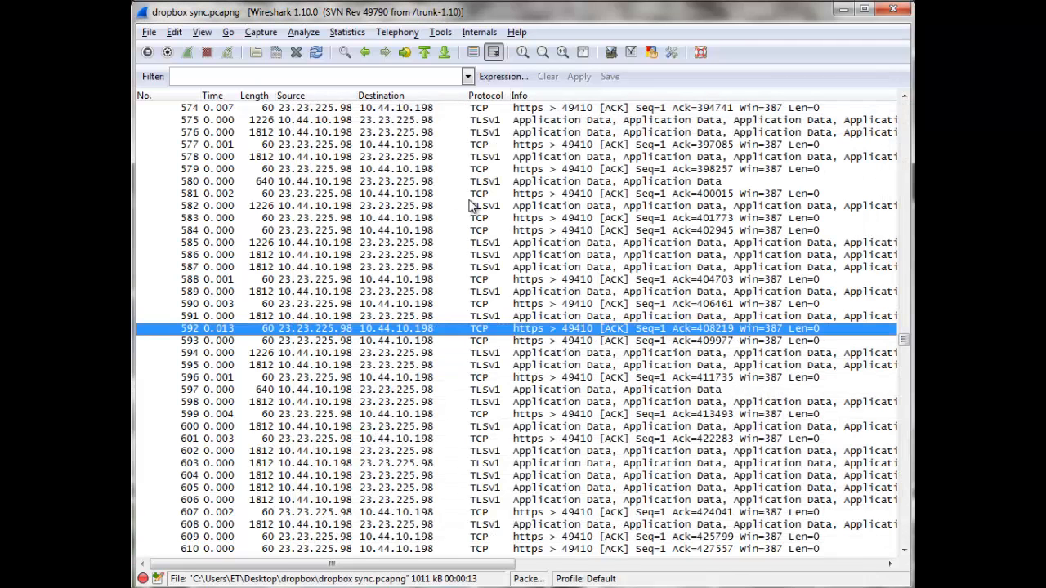
mouse_move(625, 382)
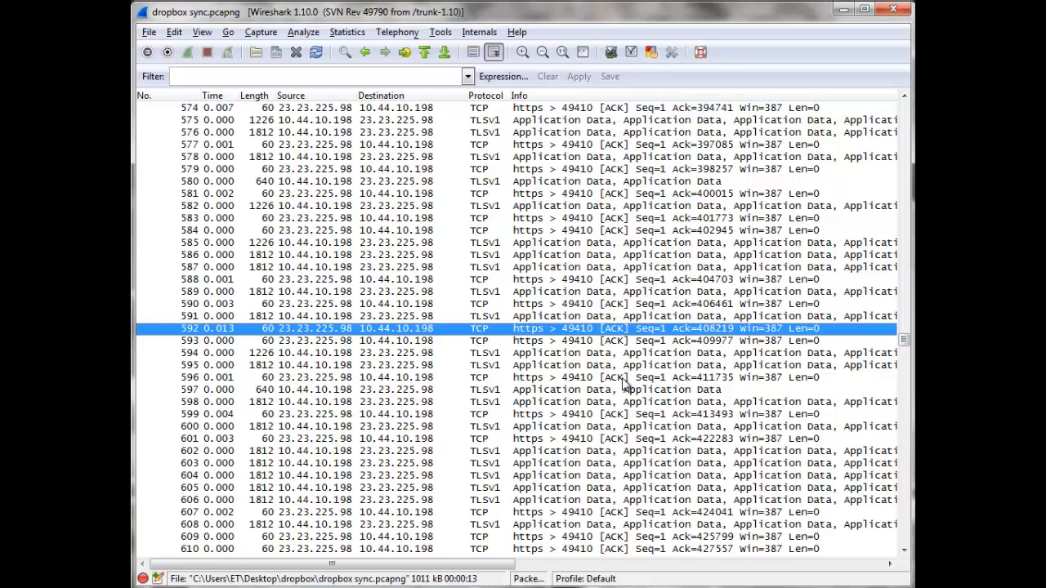
mouse_move(597, 222)
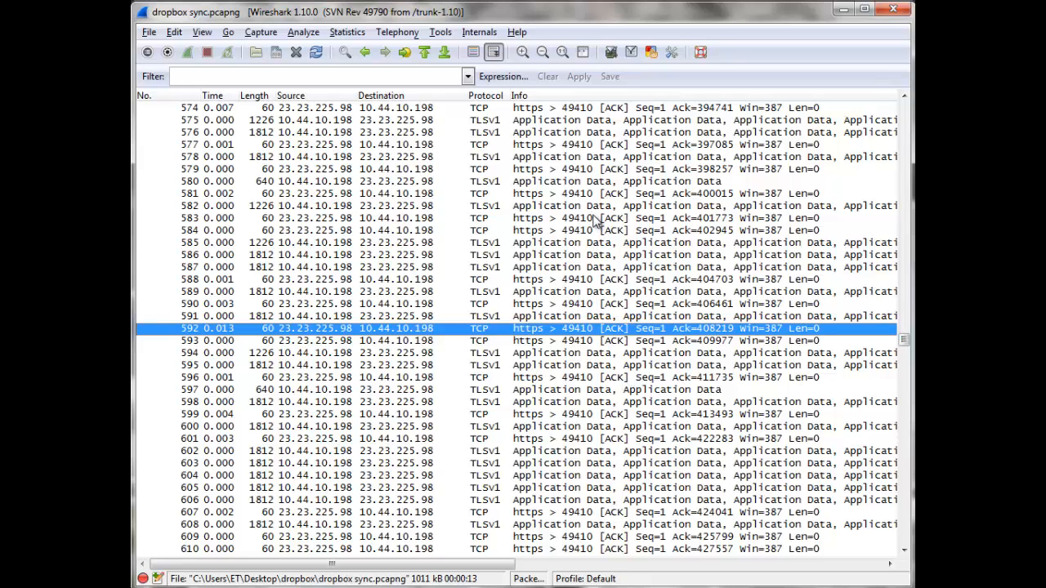
mouse_move(513, 216)
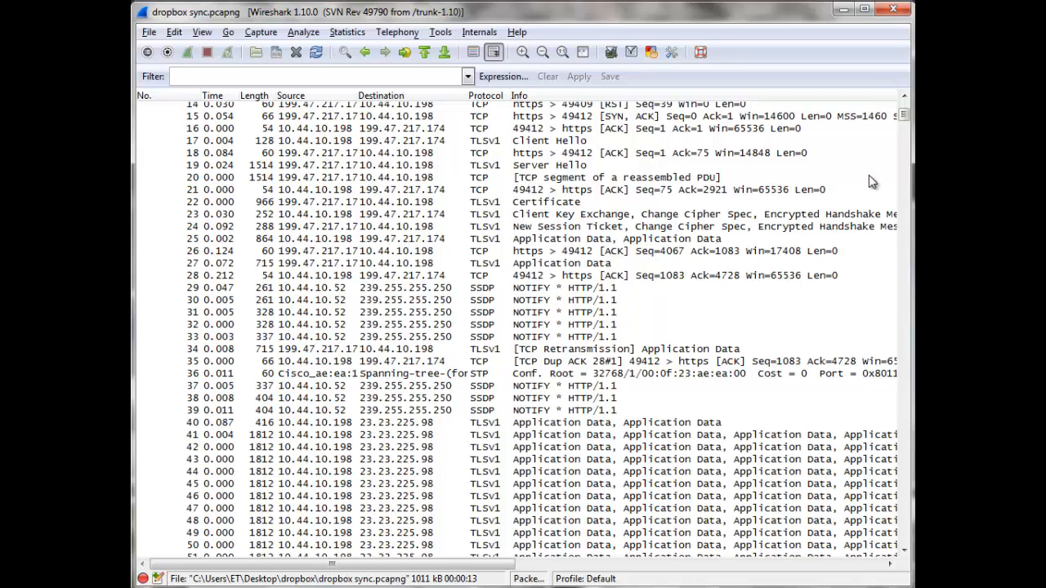
mouse_move(840, 193)
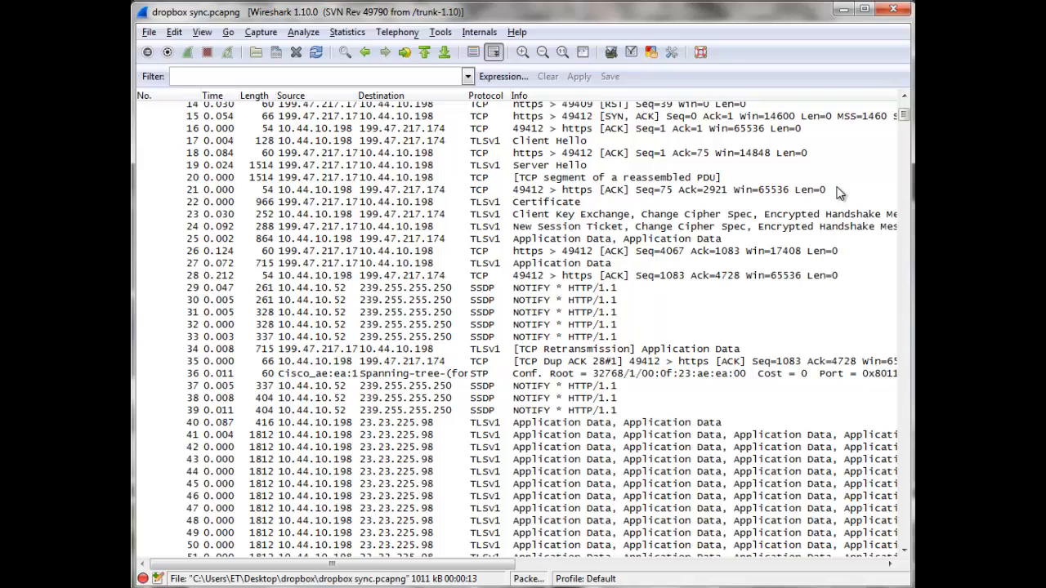
click(389, 497)
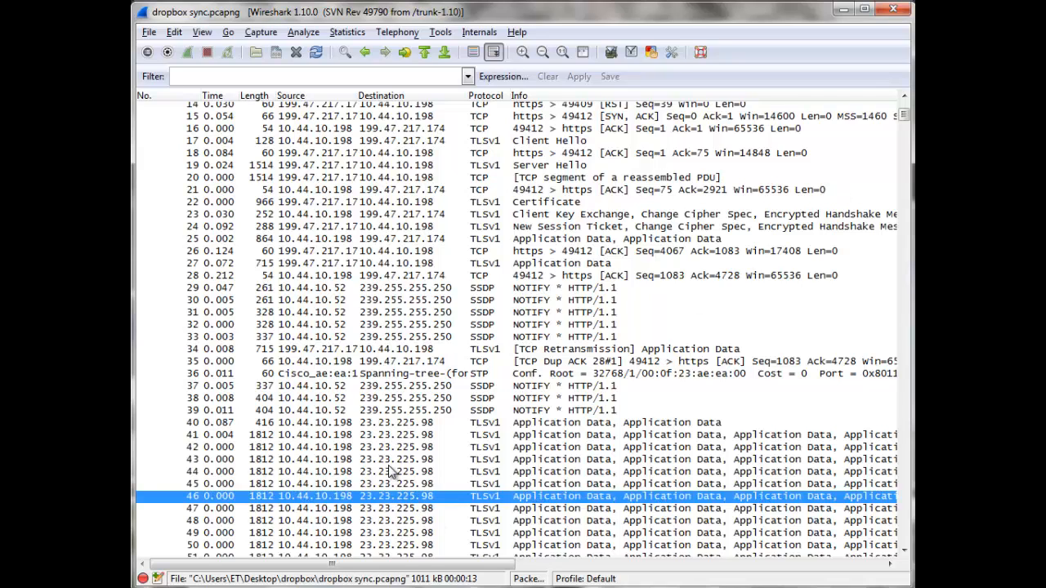
mouse_move(616, 324)
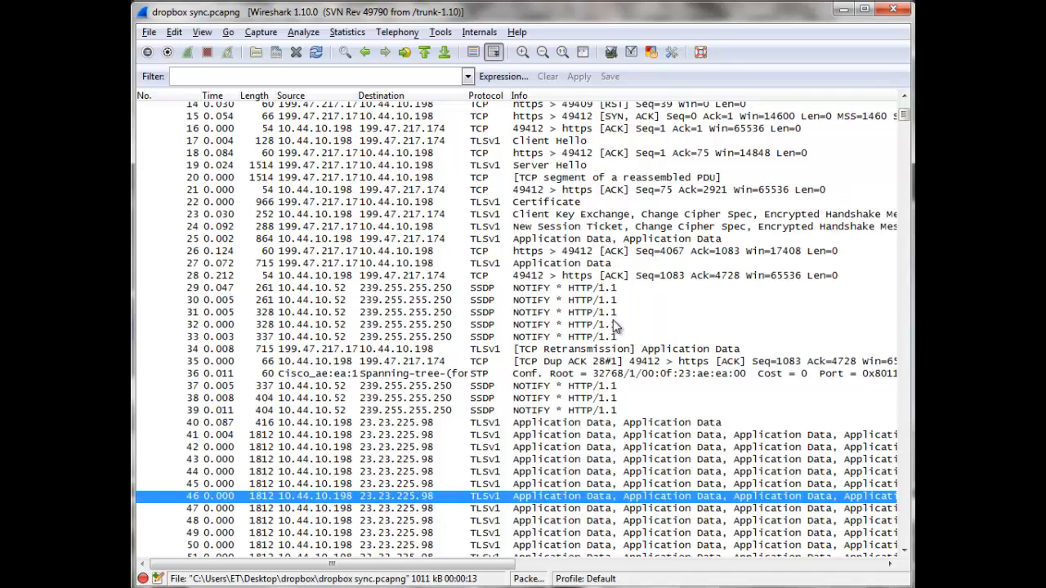